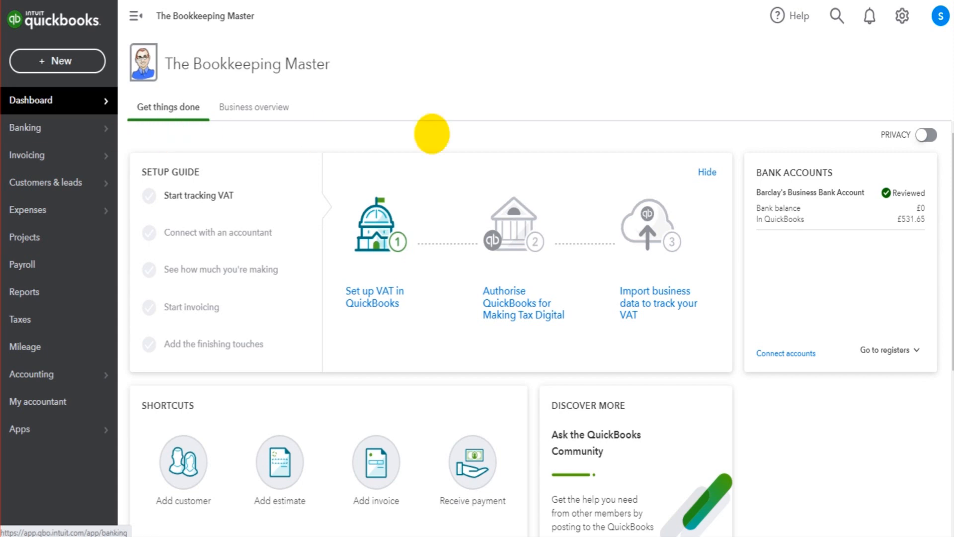
{"action": "mouse_move", "coordinate": [899, 16]}
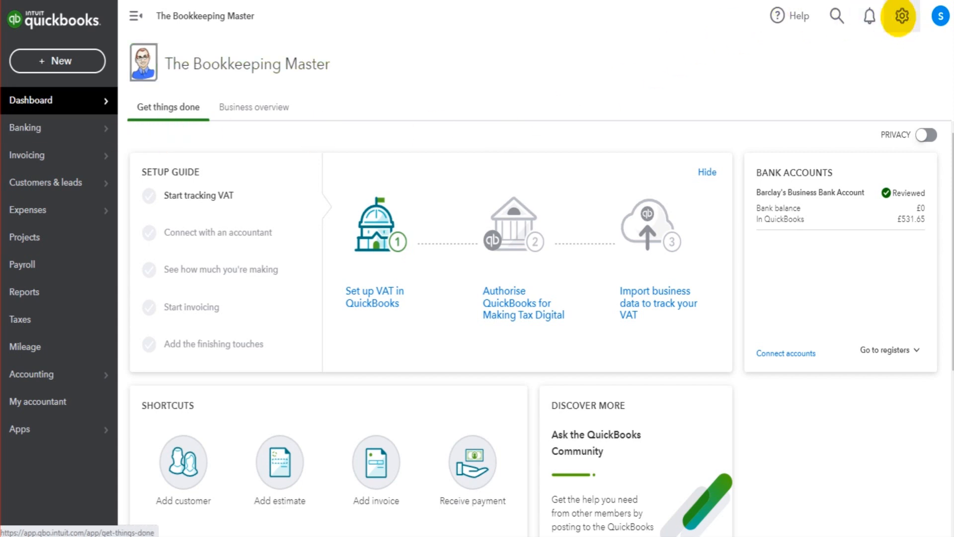
Show the Expenses settings with billable expenses and tracking by customer turned on.
{"action": "left_click", "coordinate": [899, 16]}
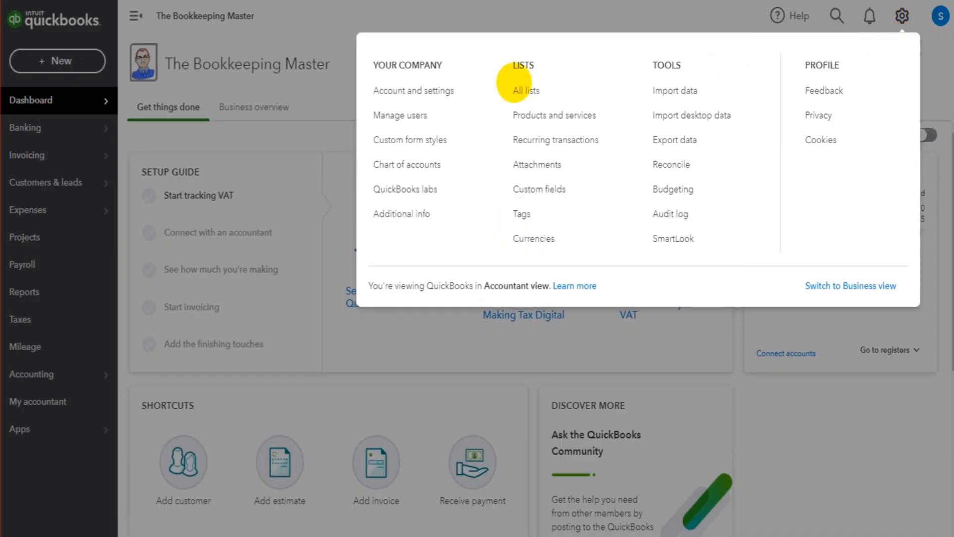
{"action": "left_click", "coordinate": [413, 91]}
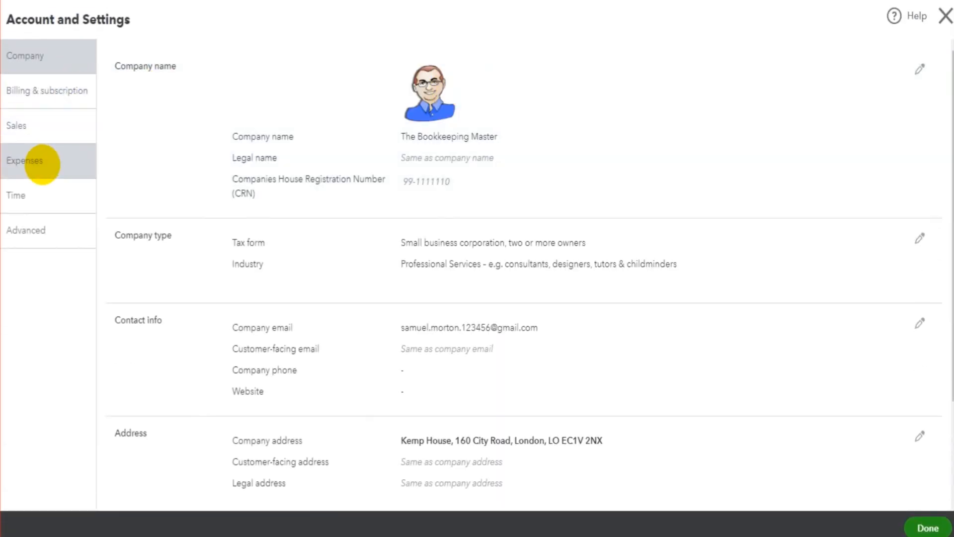
{"action": "left_click", "coordinate": [24, 160]}
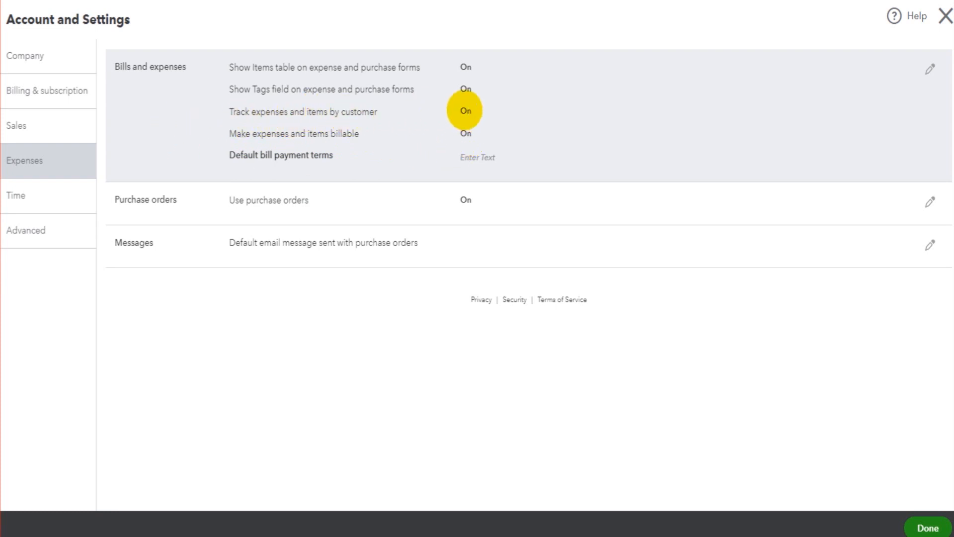
{"action": "mouse_move", "coordinate": [479, 131]}
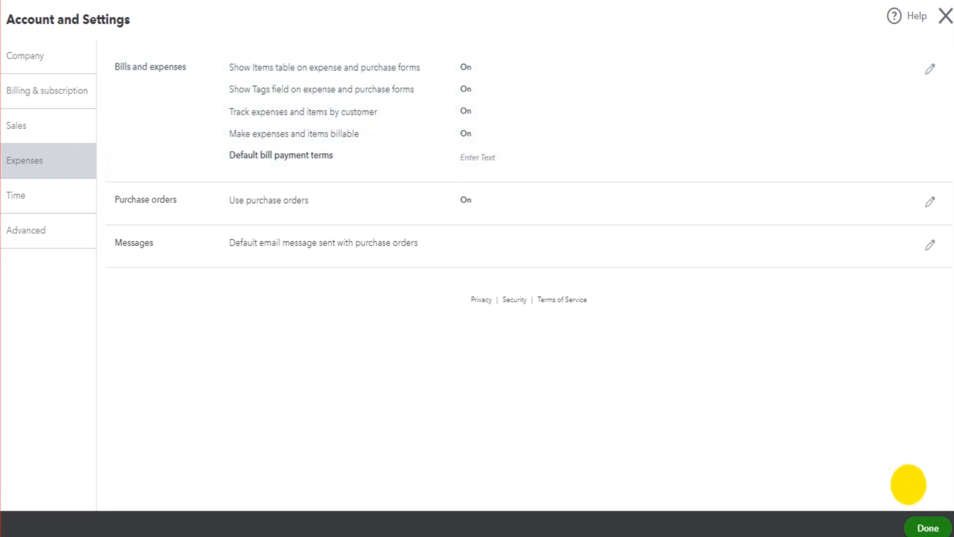
Close the settings and bring up Cheeseburger Man's customer record from the customer list.
{"action": "left_click", "coordinate": [943, 14]}
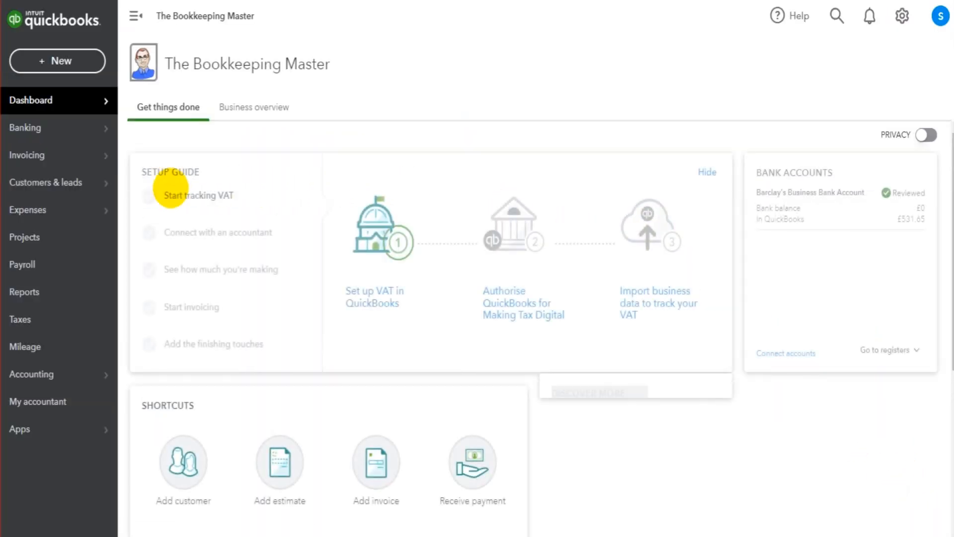
{"action": "left_click", "coordinate": [45, 183]}
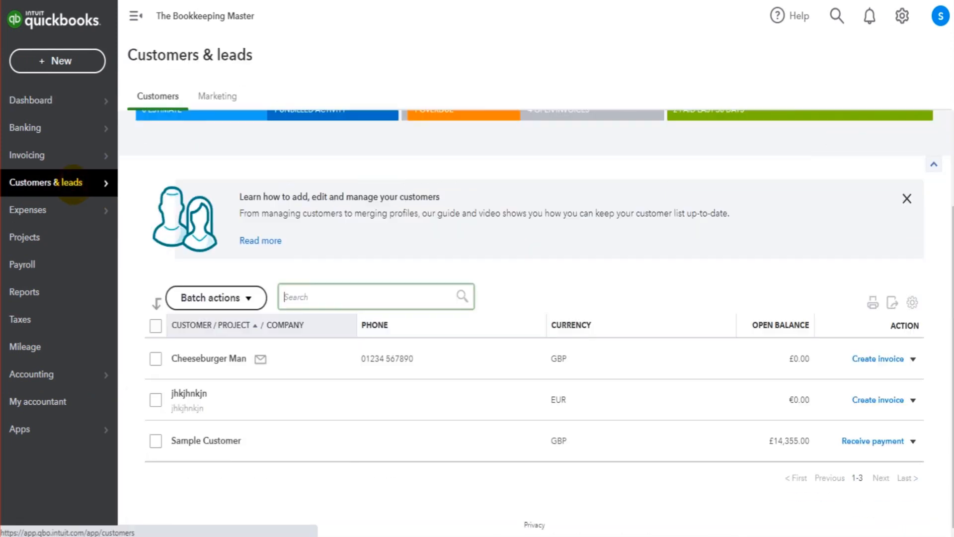
{"action": "left_click", "coordinate": [209, 358]}
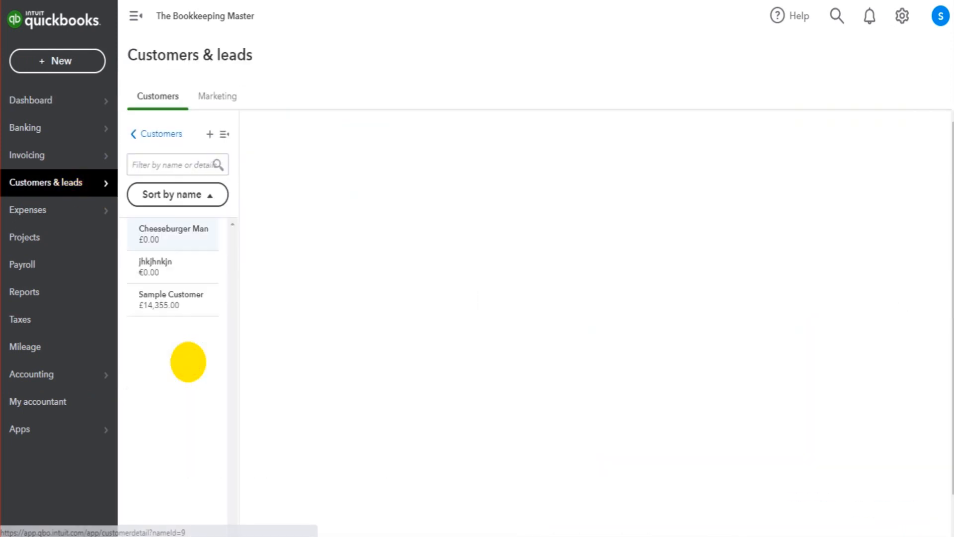
Review Cheeseburger Man's empty transaction list, then head toward Expenses.
{"action": "left_click", "coordinate": [173, 234]}
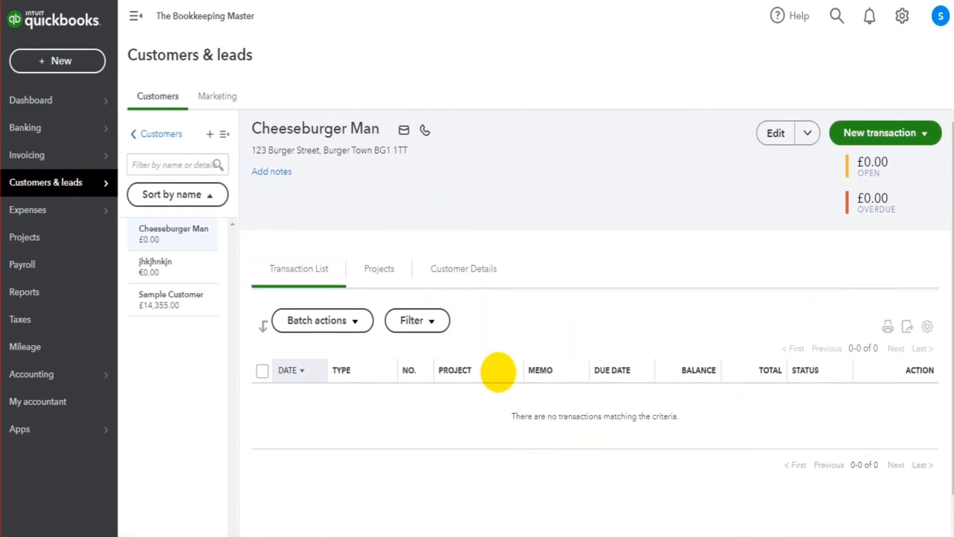
{"action": "scroll", "scroll_direction": "down", "scroll_amount": 3}
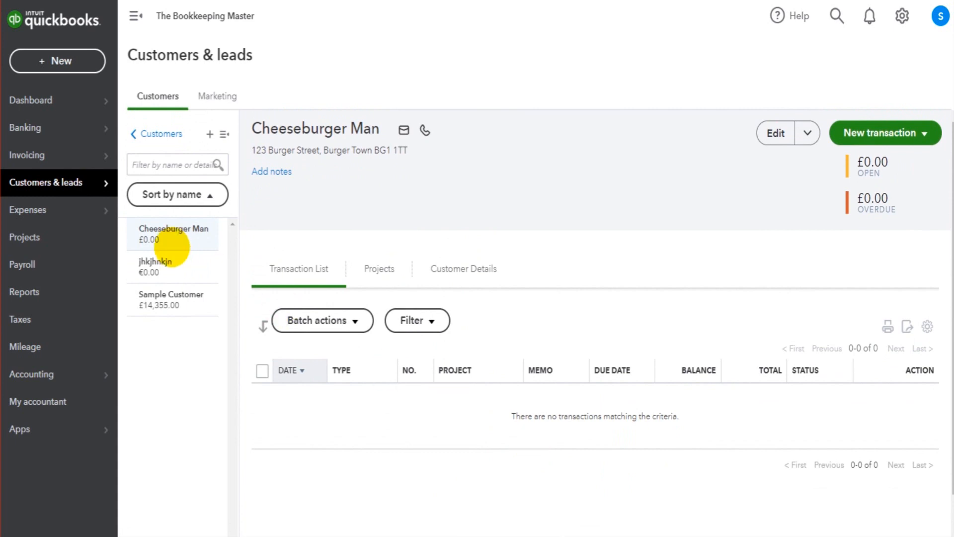
{"action": "left_click", "coordinate": [27, 210]}
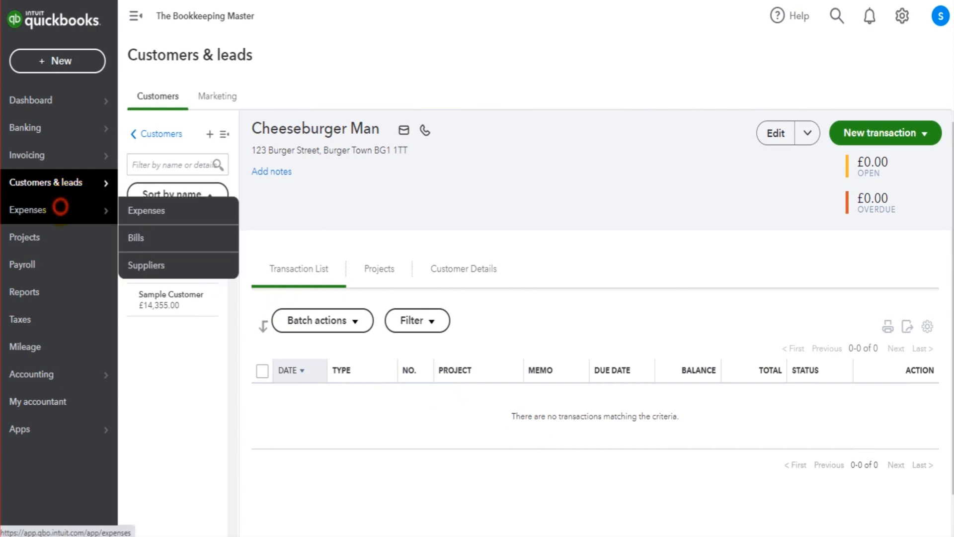
Start a new blank expense from the Expenses transactions list.
{"action": "left_click", "coordinate": [146, 210]}
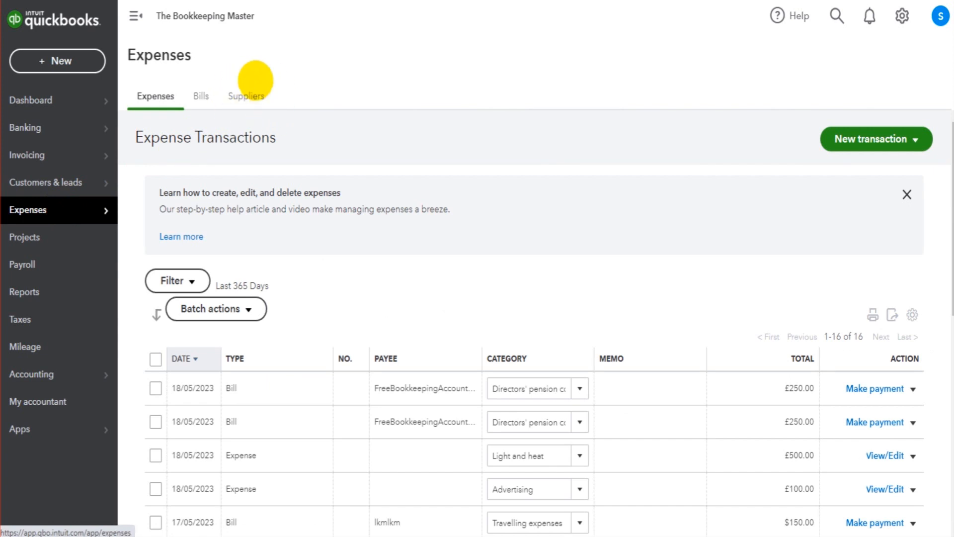
{"action": "mouse_move", "coordinate": [863, 146]}
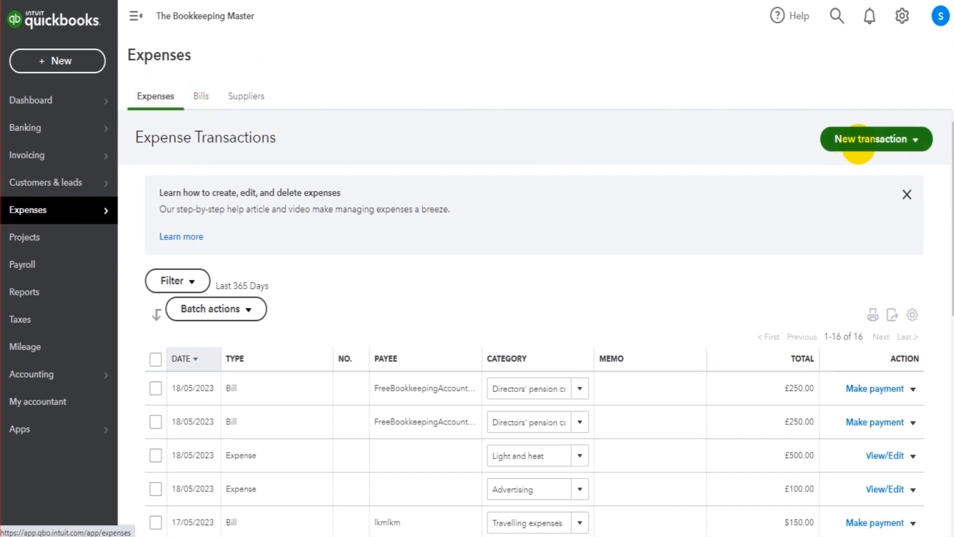
{"action": "left_click", "coordinate": [877, 139]}
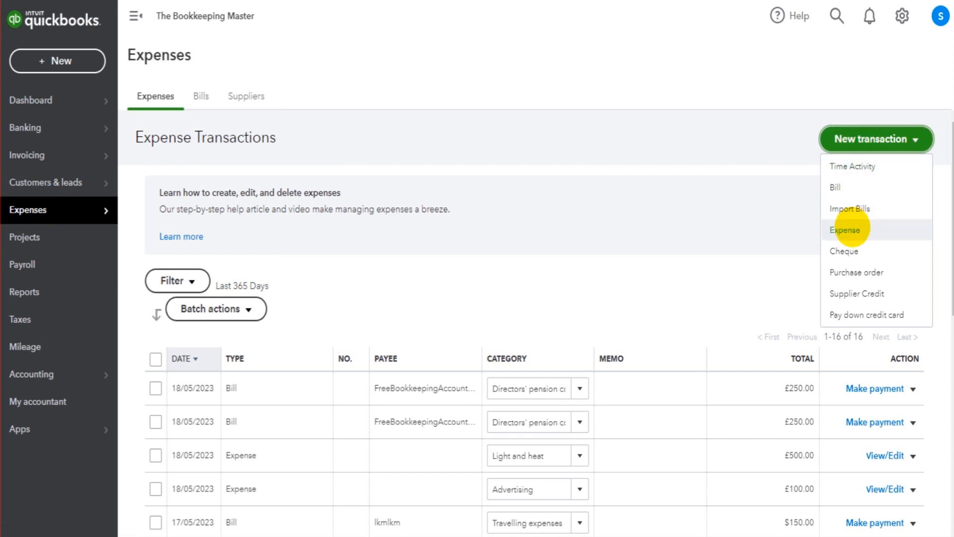
{"action": "left_click", "coordinate": [845, 229]}
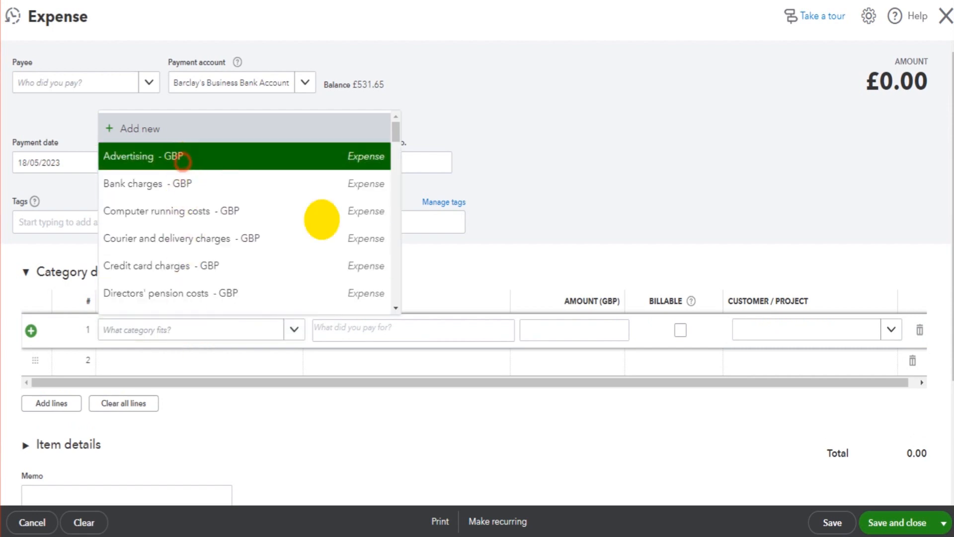
Enter an Advertising line described 'January Advertising' for £150.00.
{"action": "left_click", "coordinate": [128, 156]}
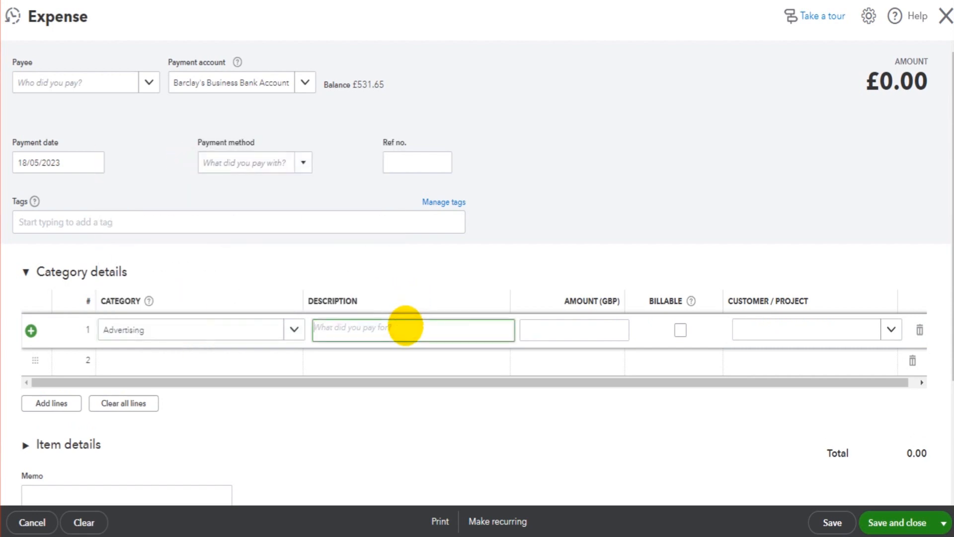
{"action": "type", "text": "January"}
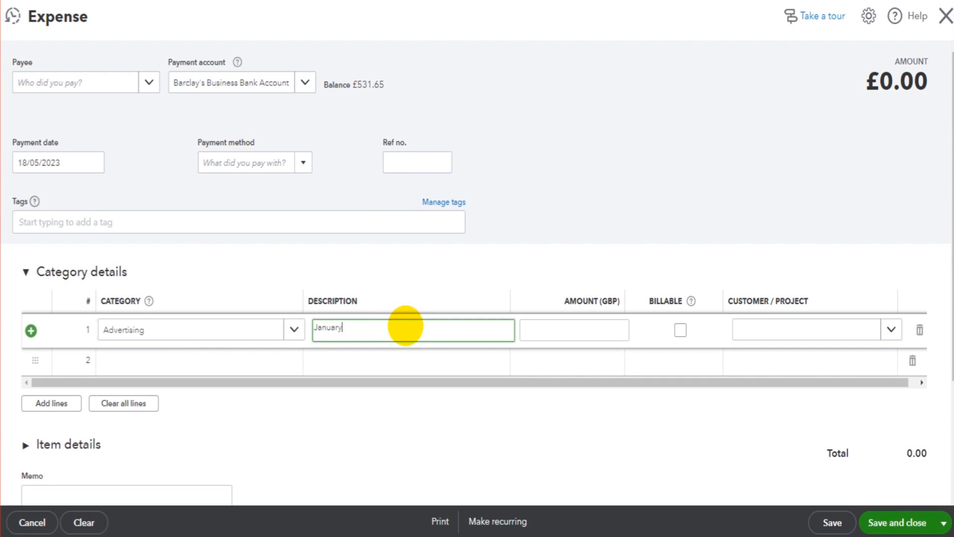
{"action": "type", "text": "Adve"}
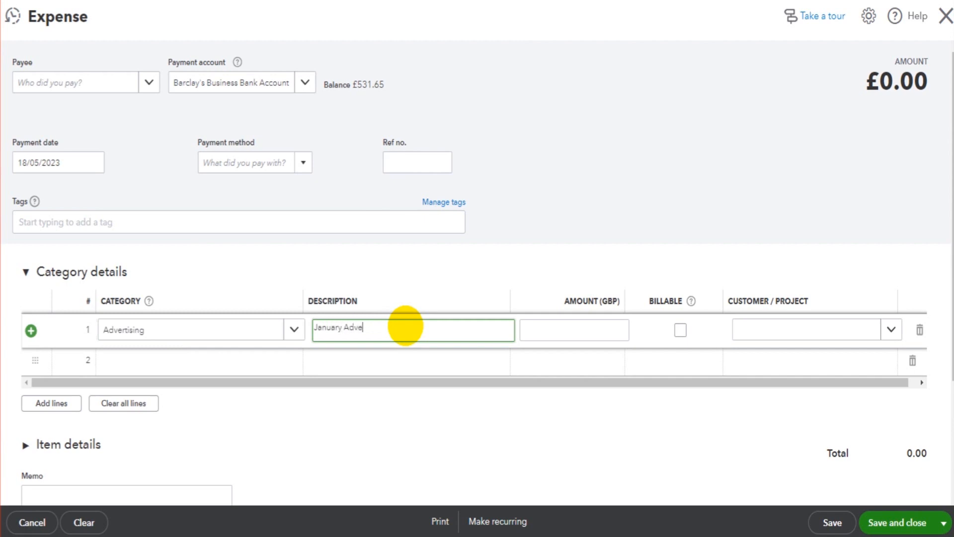
{"action": "type", "text": "rtising"}
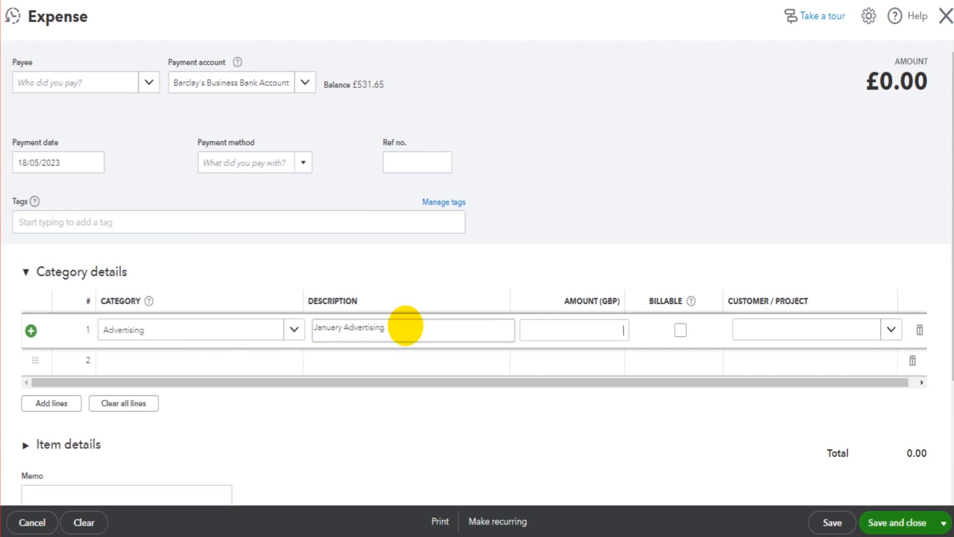
{"action": "type", "text": "150.00"}
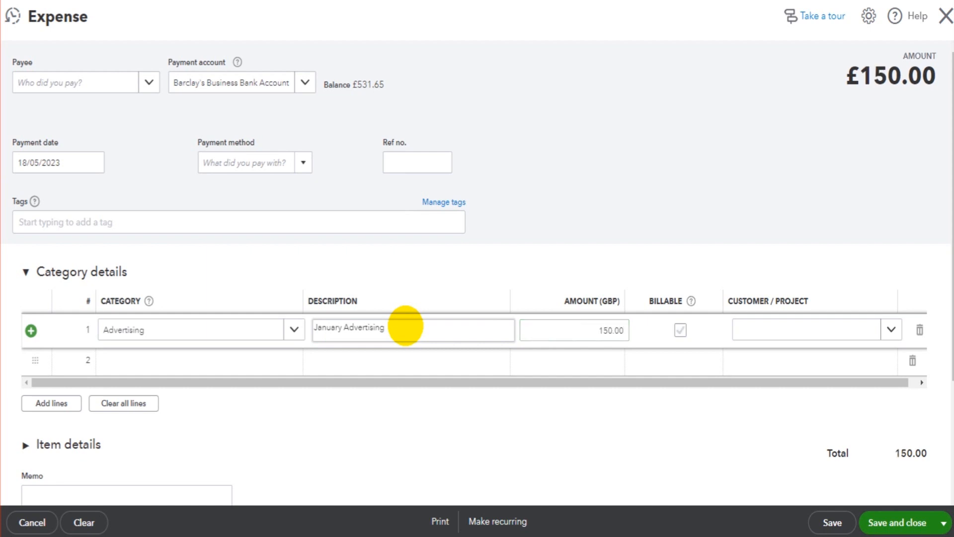
{"action": "mouse_move", "coordinate": [767, 329]}
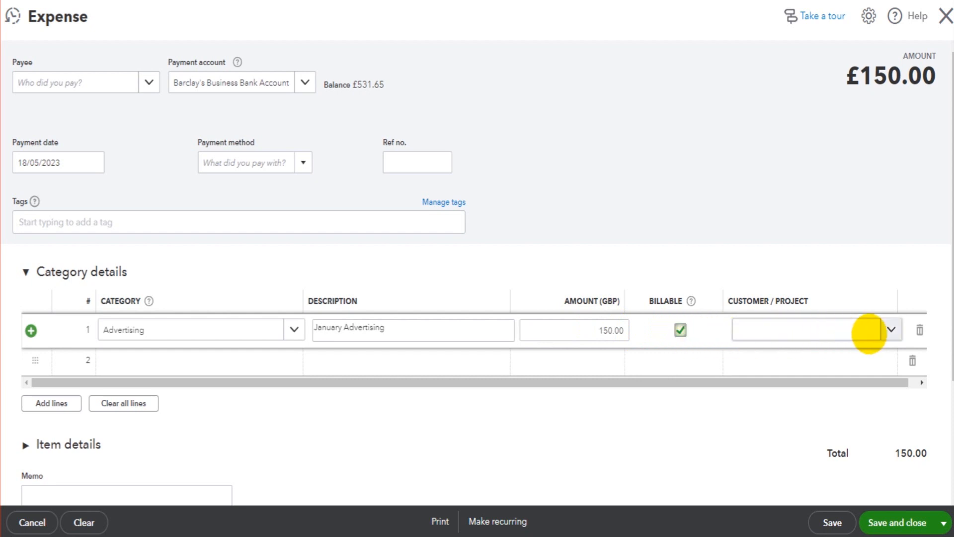
Mark the advertising line billable and assign it to Cheeseburger Man.
{"action": "left_click", "coordinate": [892, 329]}
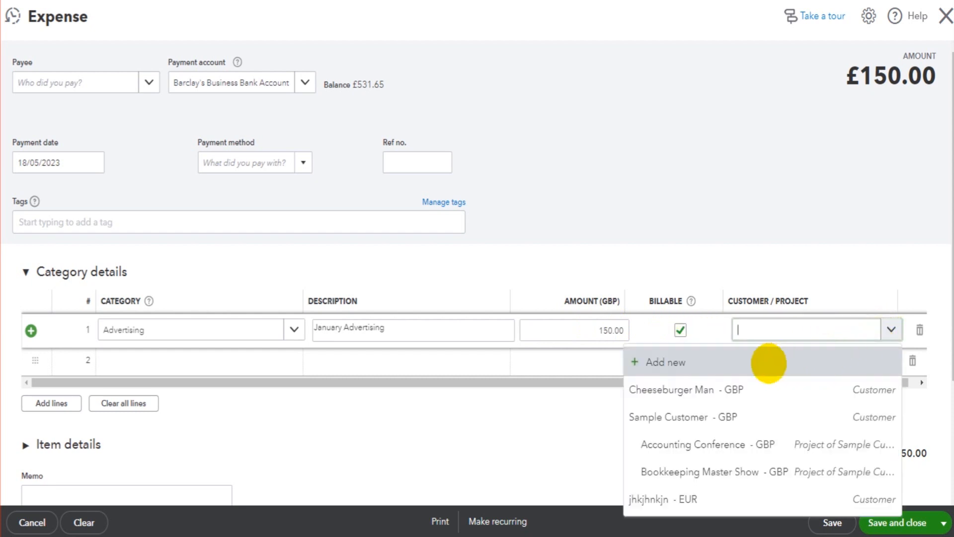
{"action": "mouse_move", "coordinate": [682, 390]}
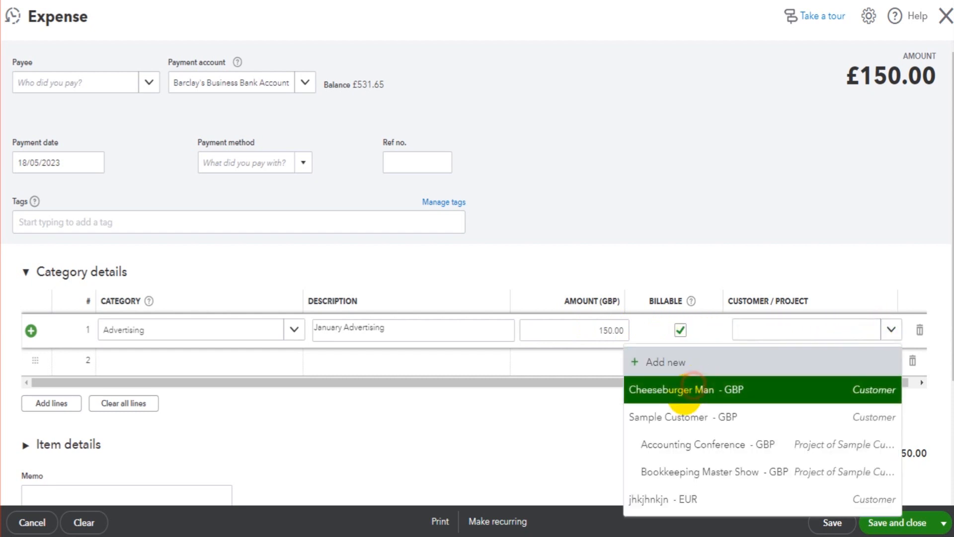
{"action": "left_click", "coordinate": [682, 389]}
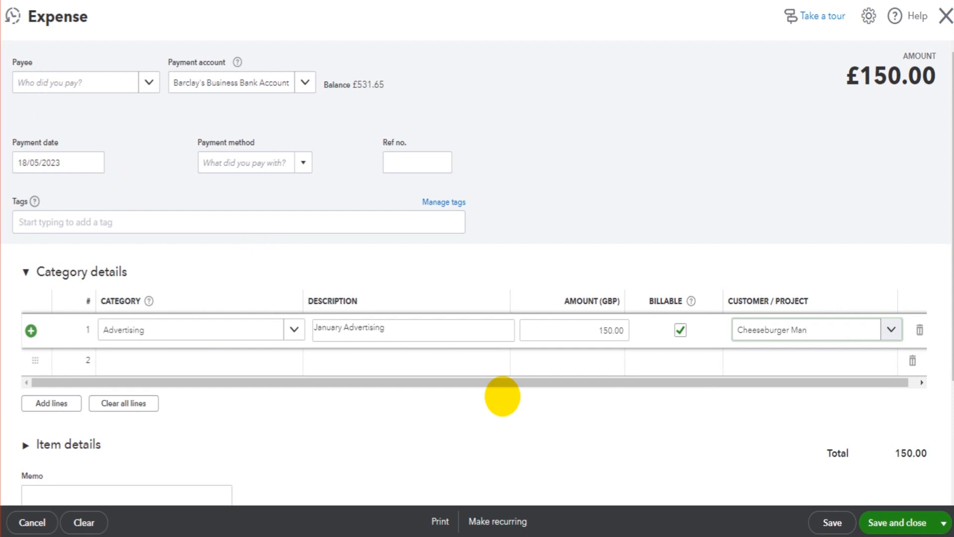
{"action": "left_click", "coordinate": [808, 329]}
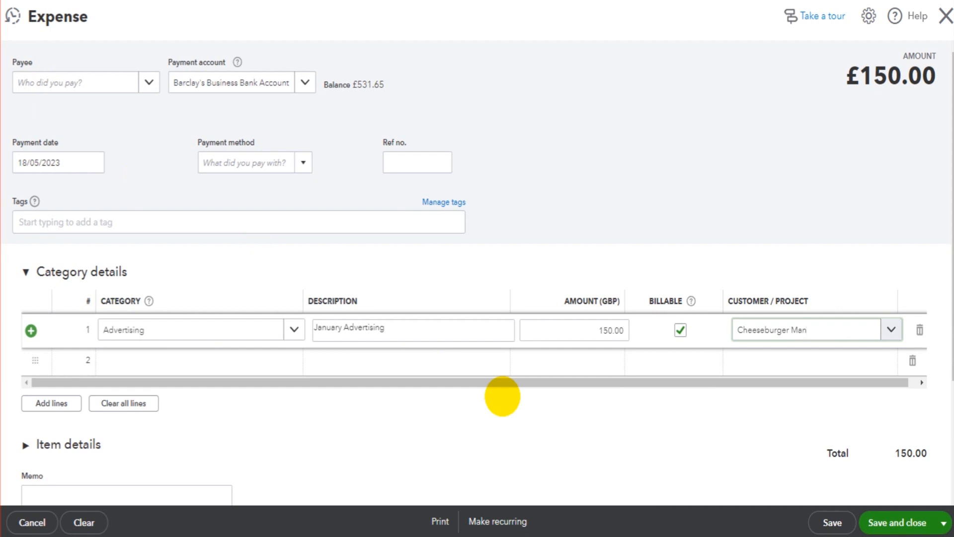
{"action": "left_click", "coordinate": [808, 329]}
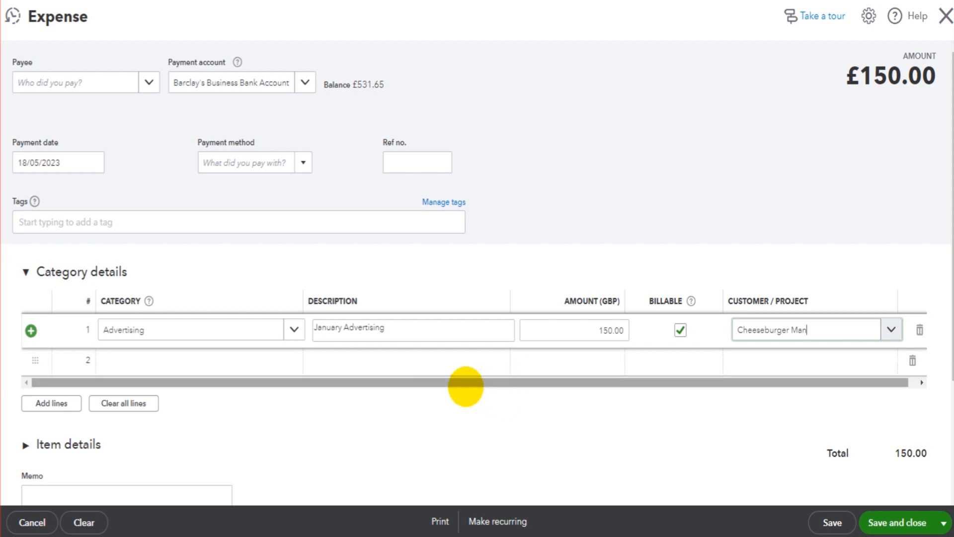
{"action": "mouse_move", "coordinate": [737, 353]}
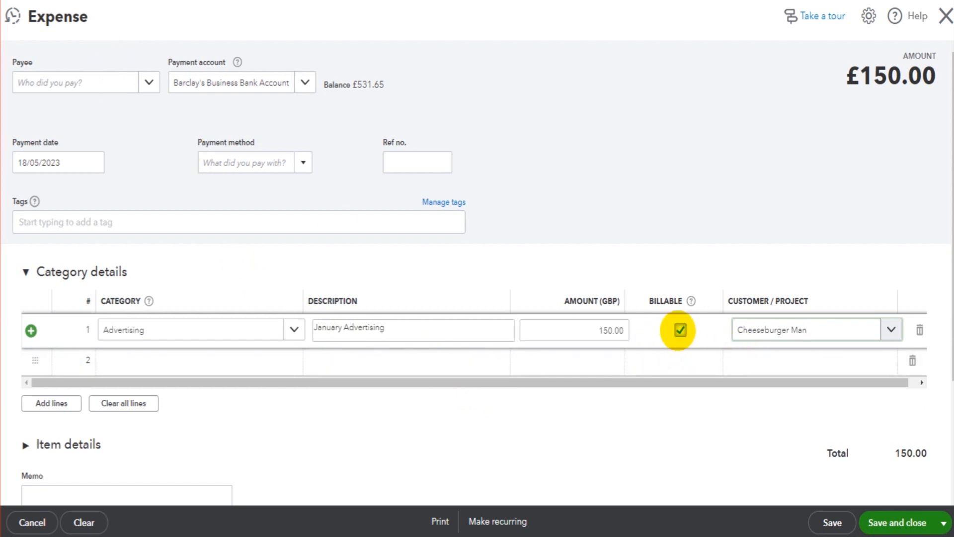
{"action": "left_click", "coordinate": [805, 330]}
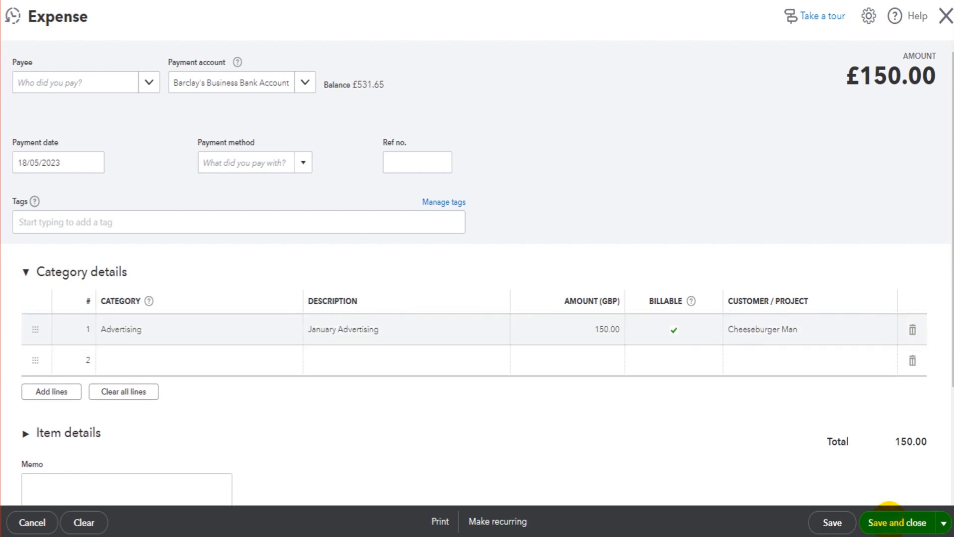
Save the £150 expense and return to Cheeseburger Man's record showing it as billable.
{"action": "left_click", "coordinate": [894, 522]}
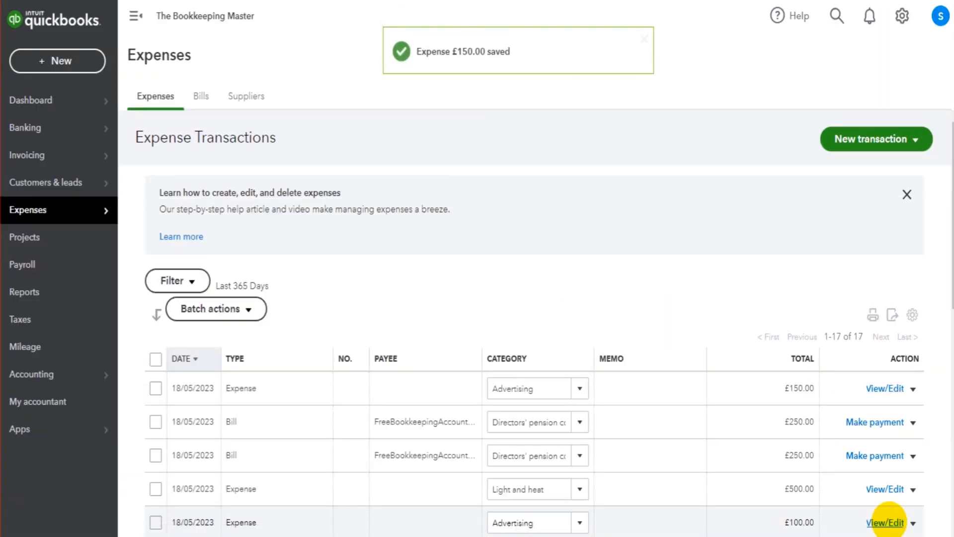
{"action": "left_click", "coordinate": [643, 39]}
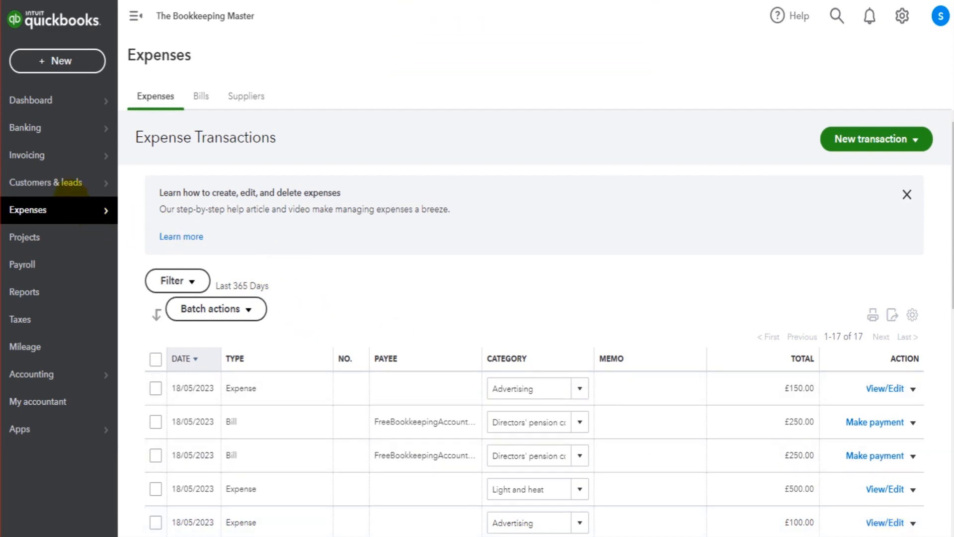
{"action": "left_click", "coordinate": [45, 183]}
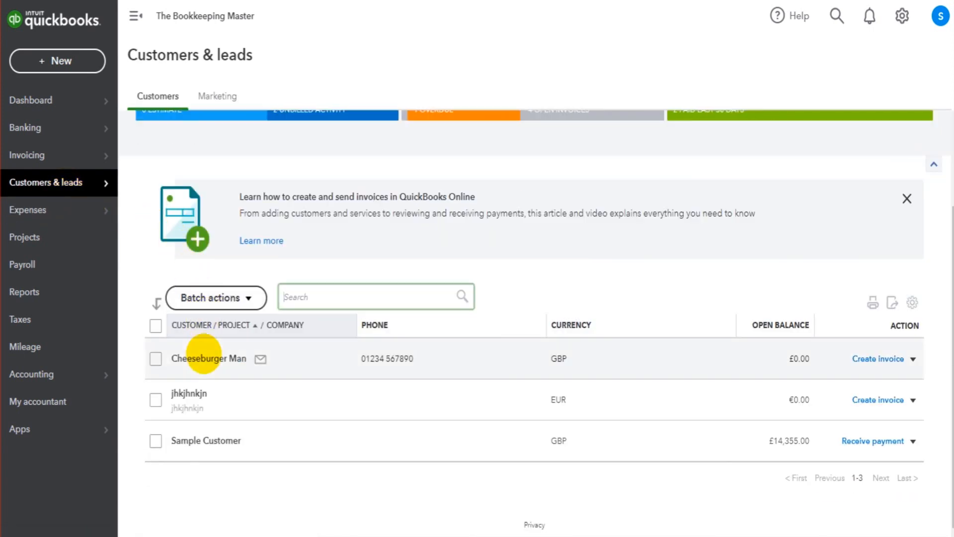
{"action": "left_click", "coordinate": [210, 358]}
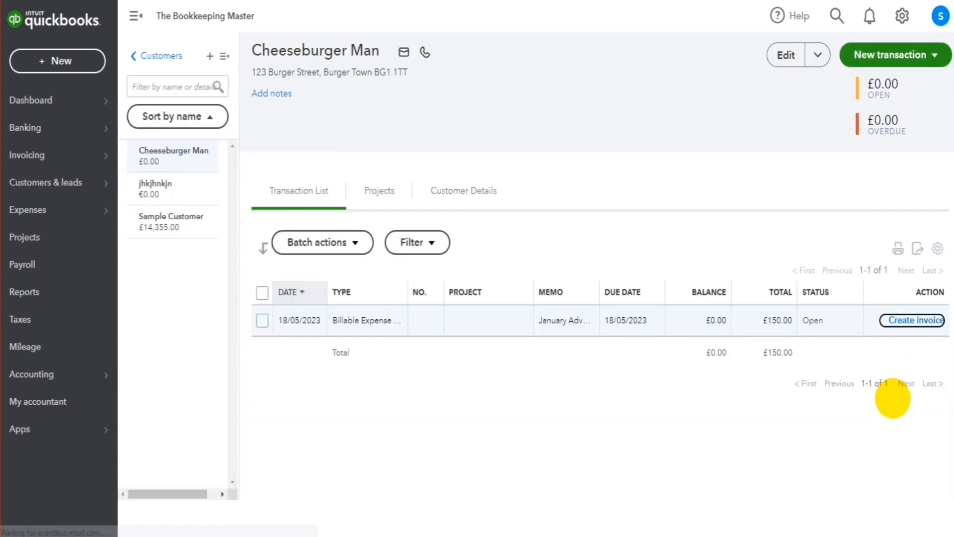
Create invoice 1007 from the £150 January Advertising billable expense and save it.
{"action": "left_click", "coordinate": [916, 320]}
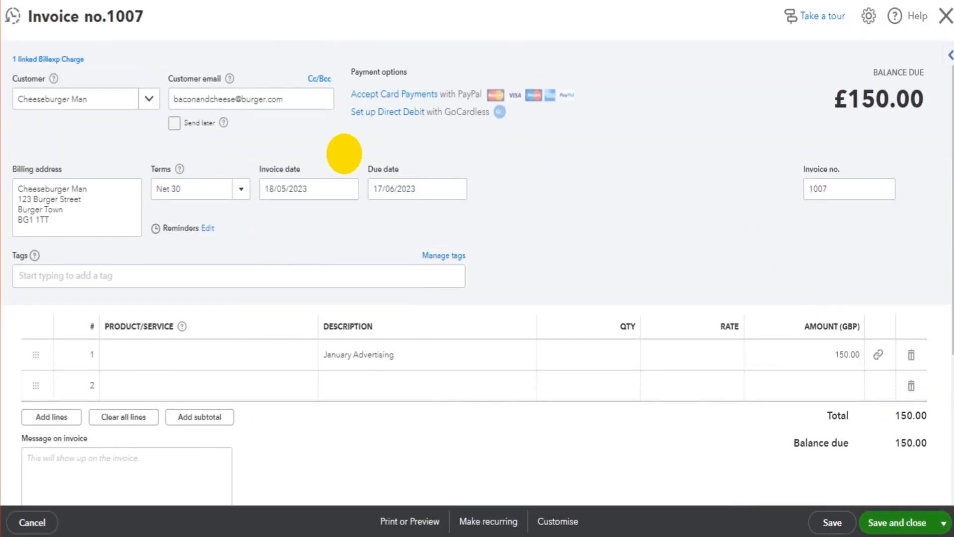
{"action": "mouse_move", "coordinate": [774, 385]}
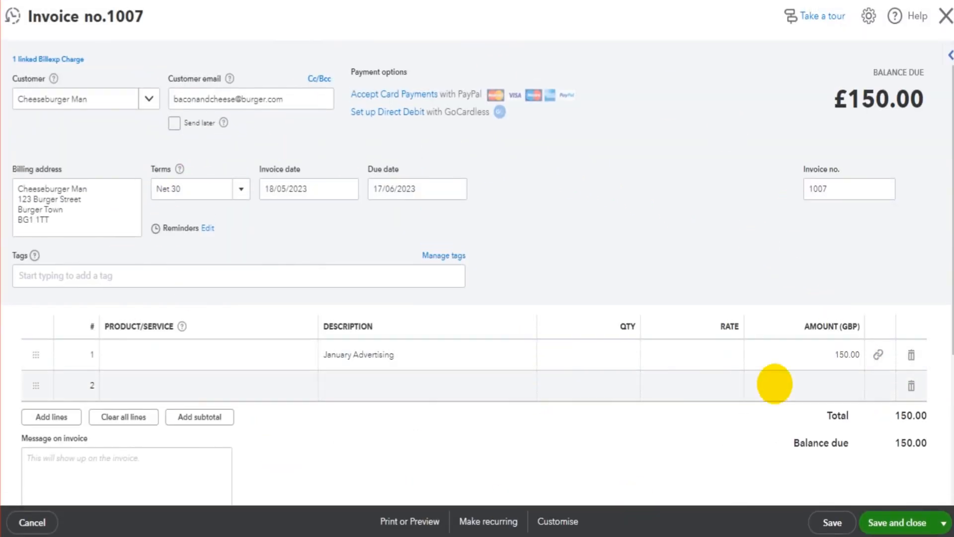
{"action": "left_click", "coordinate": [359, 354]}
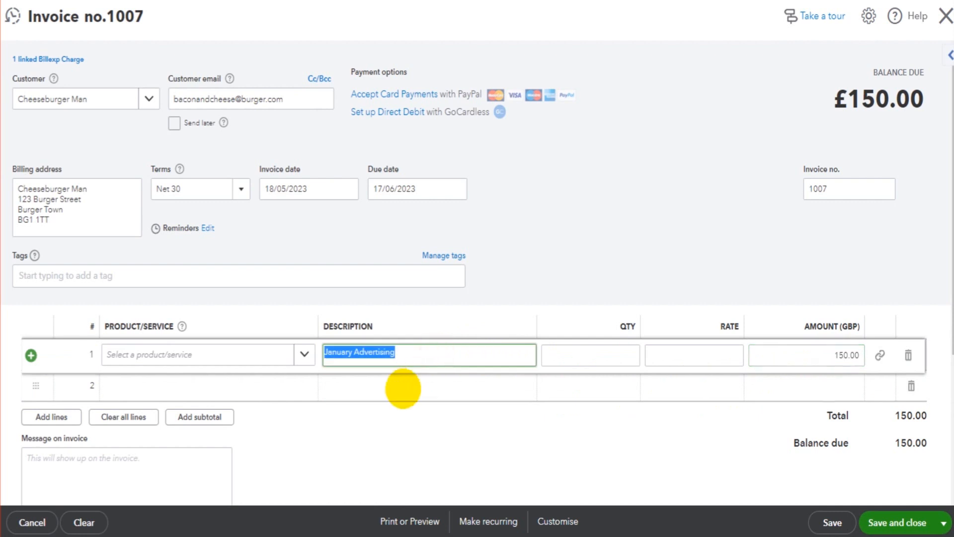
{"action": "left_click", "coordinate": [411, 354]}
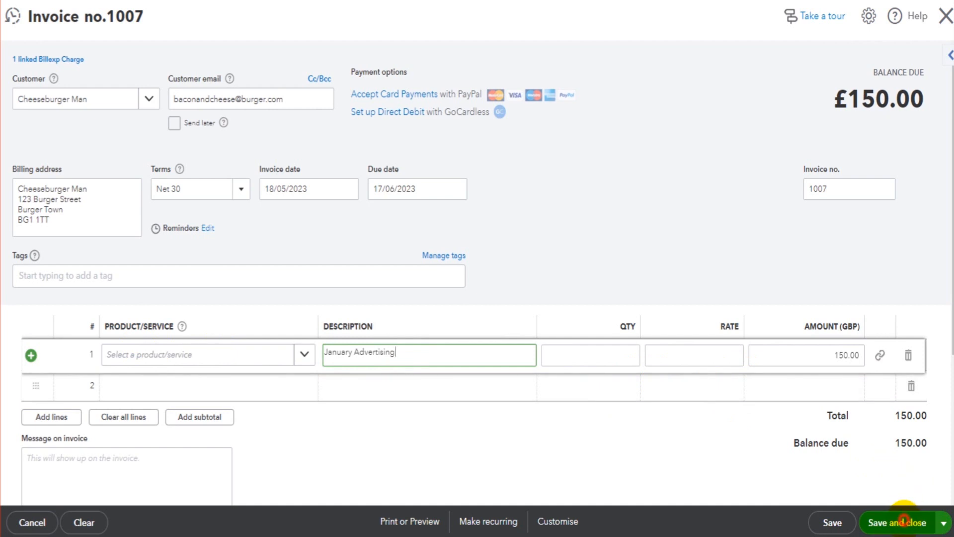
{"action": "left_click", "coordinate": [901, 521]}
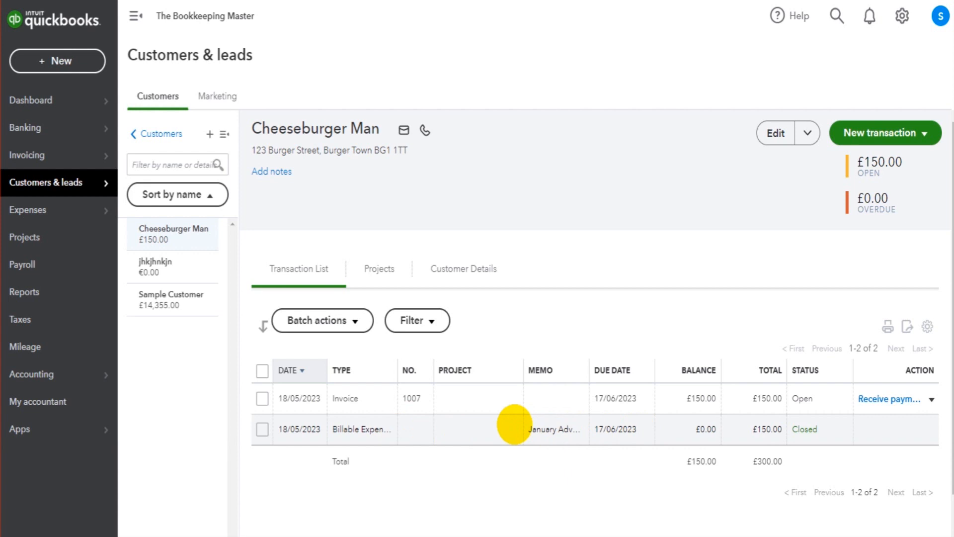
{"action": "mouse_move", "coordinate": [833, 420]}
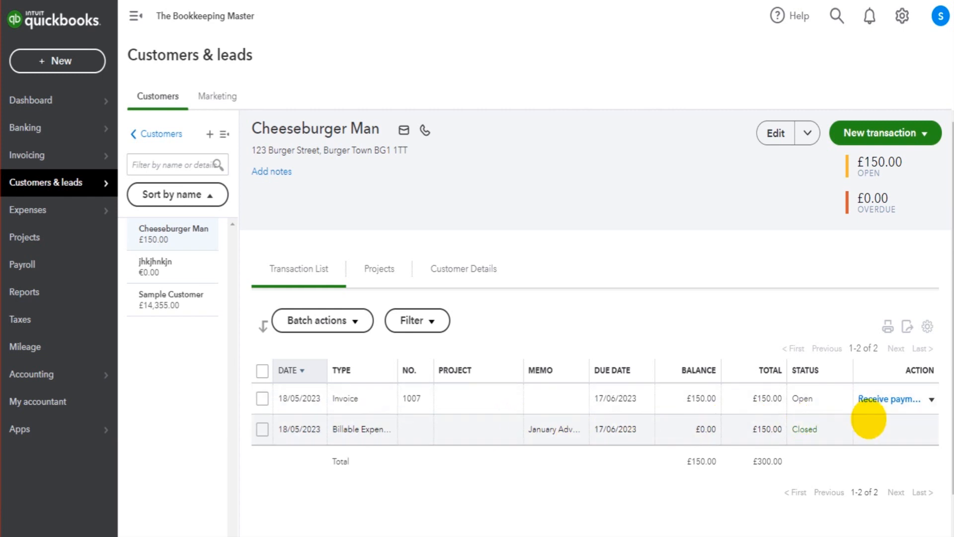
{"action": "mouse_move", "coordinate": [897, 443]}
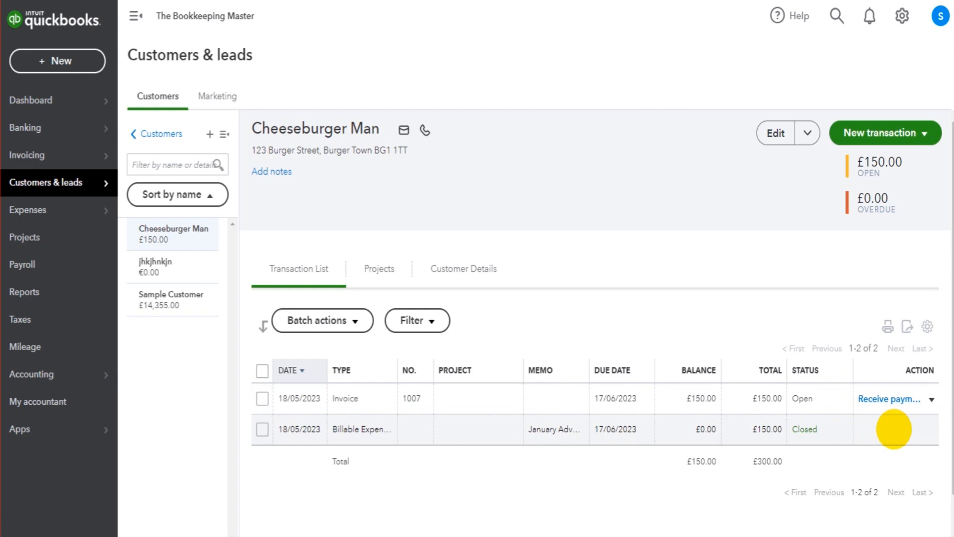
{"action": "mouse_move", "coordinate": [560, 445]}
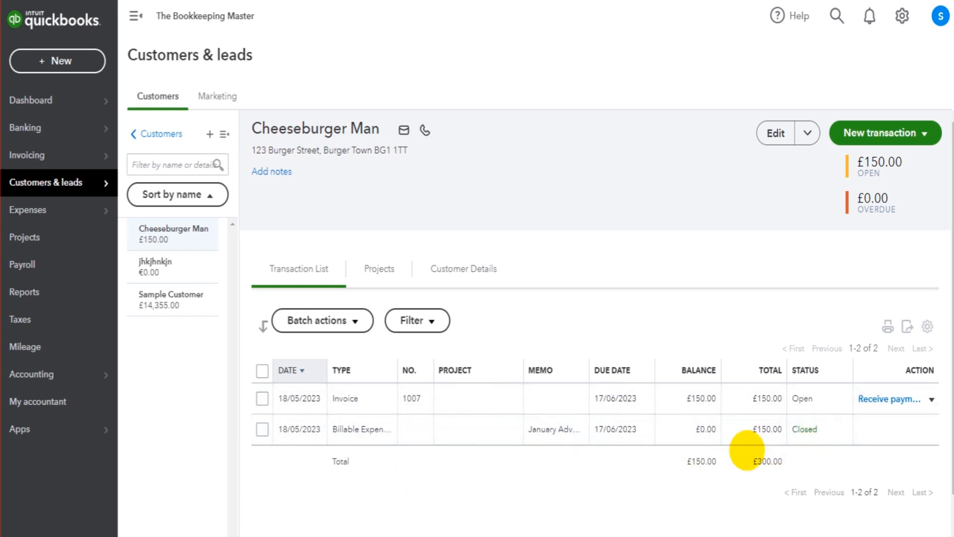
{"action": "mouse_move", "coordinate": [458, 431]}
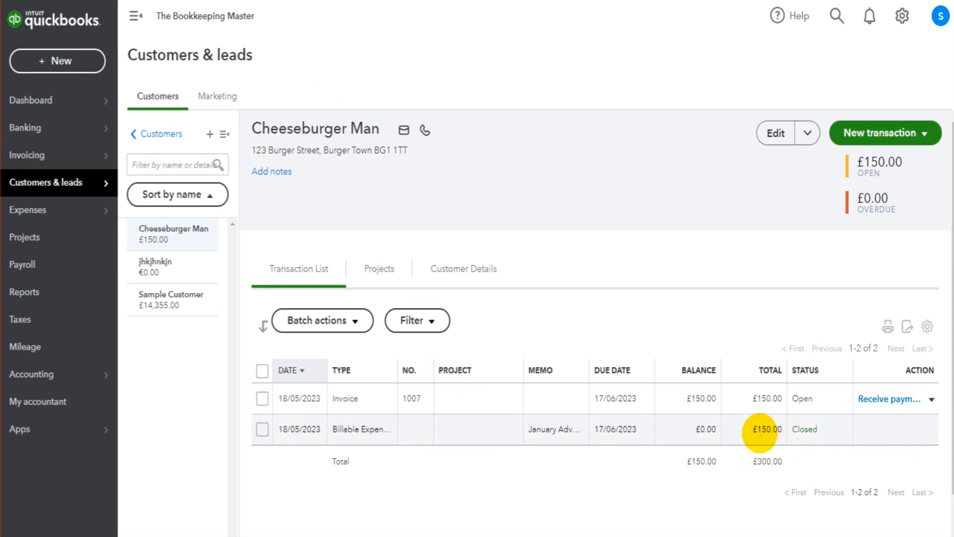
{"action": "mouse_move", "coordinate": [829, 452]}
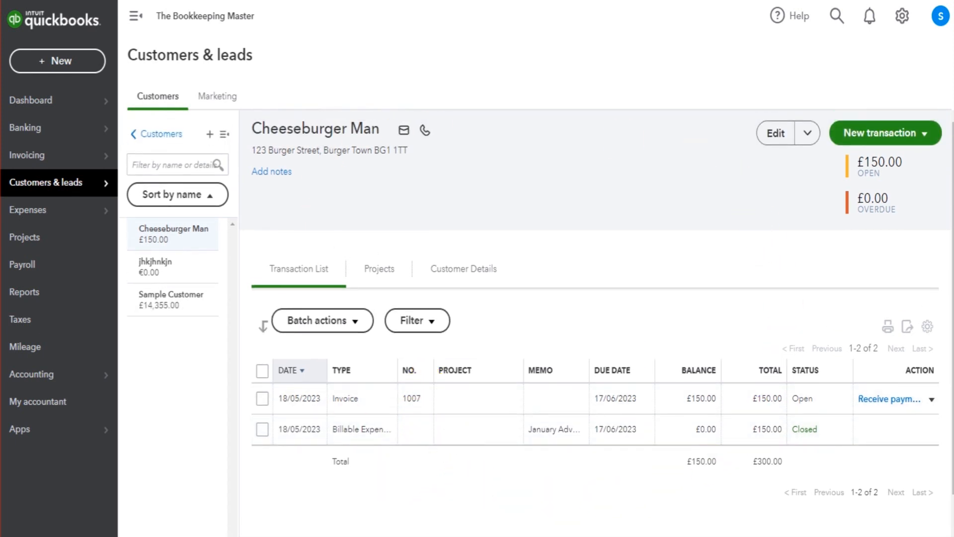
Save a new £850 computer running costs expense billable to Cheeseburger Man.
{"action": "left_click", "coordinate": [27, 210]}
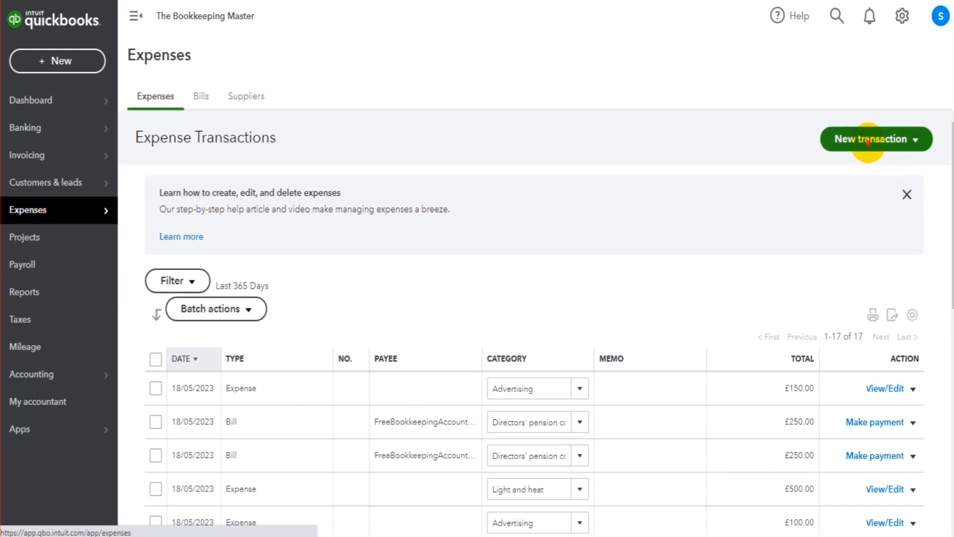
{"action": "left_click", "coordinate": [871, 138]}
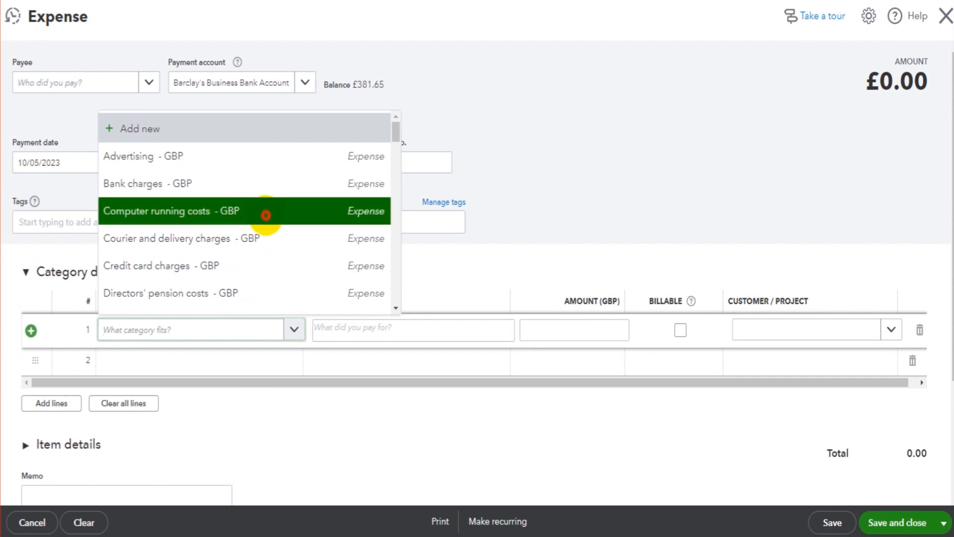
{"action": "type", "text": "khgbkjhbkjnkjn"}
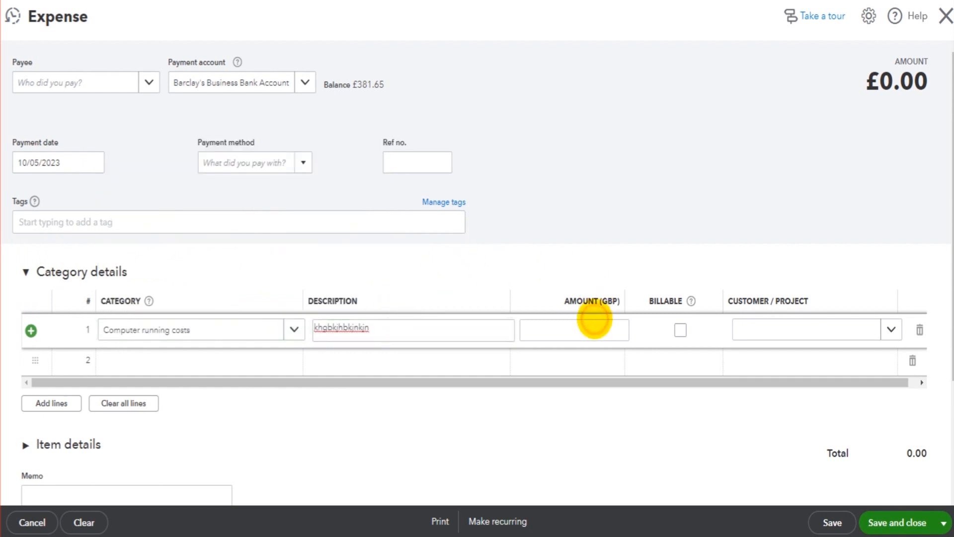
{"action": "type", "text": "850.00"}
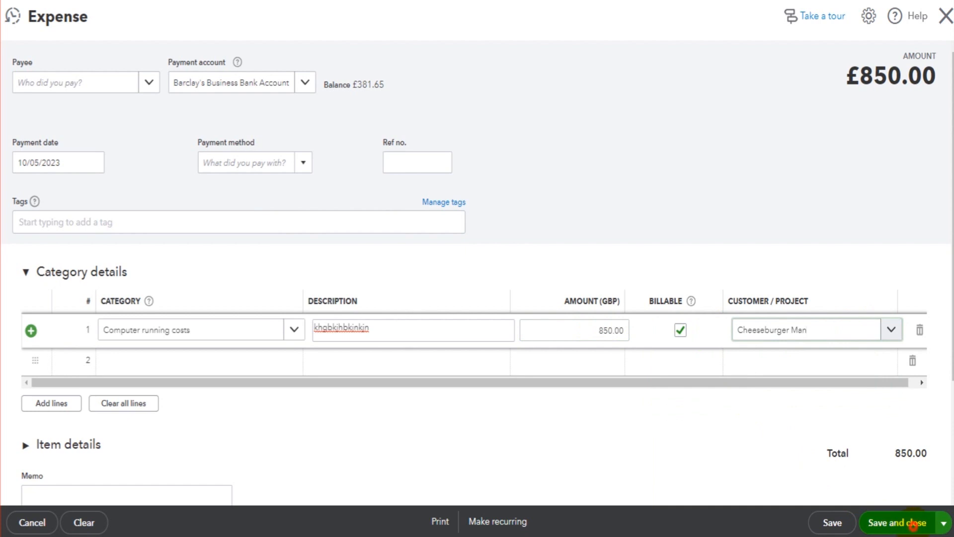
{"action": "left_click", "coordinate": [901, 522]}
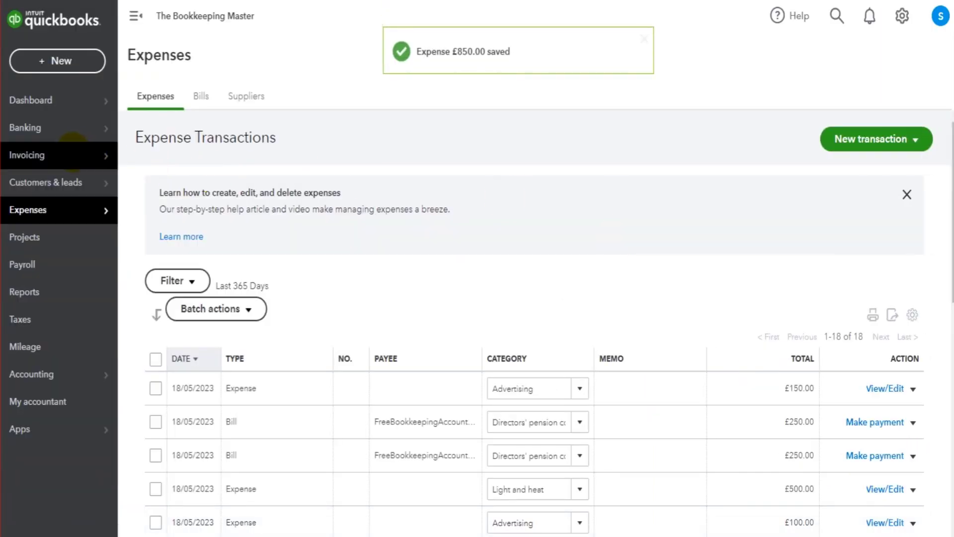
Bring up Cheeseburger Man's record listing the £850 billable expense as open.
{"action": "left_click", "coordinate": [45, 183]}
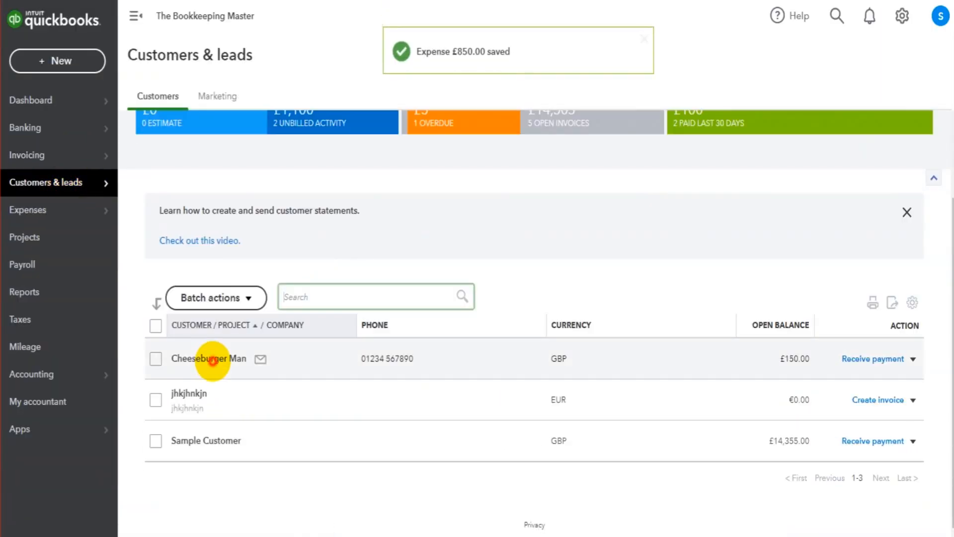
{"action": "left_click", "coordinate": [209, 358]}
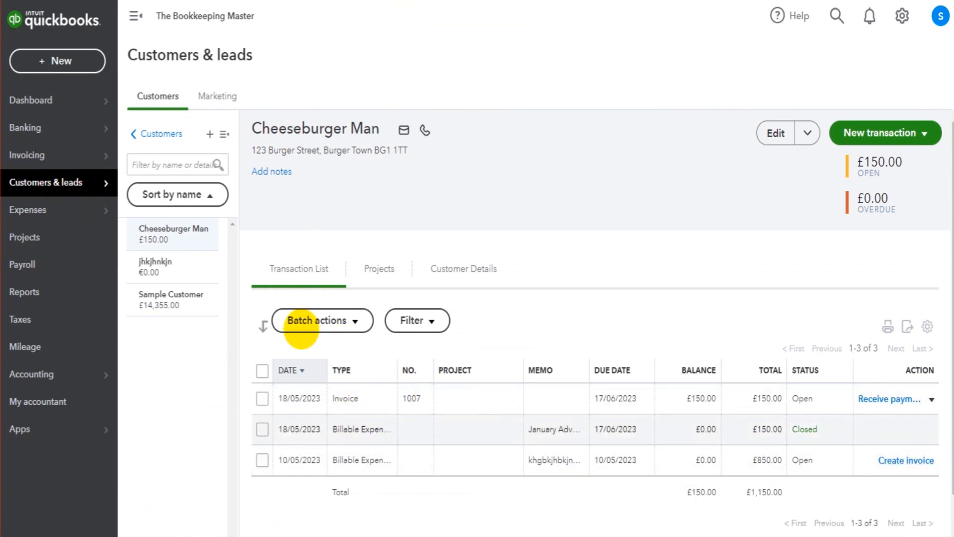
{"action": "mouse_move", "coordinate": [808, 472]}
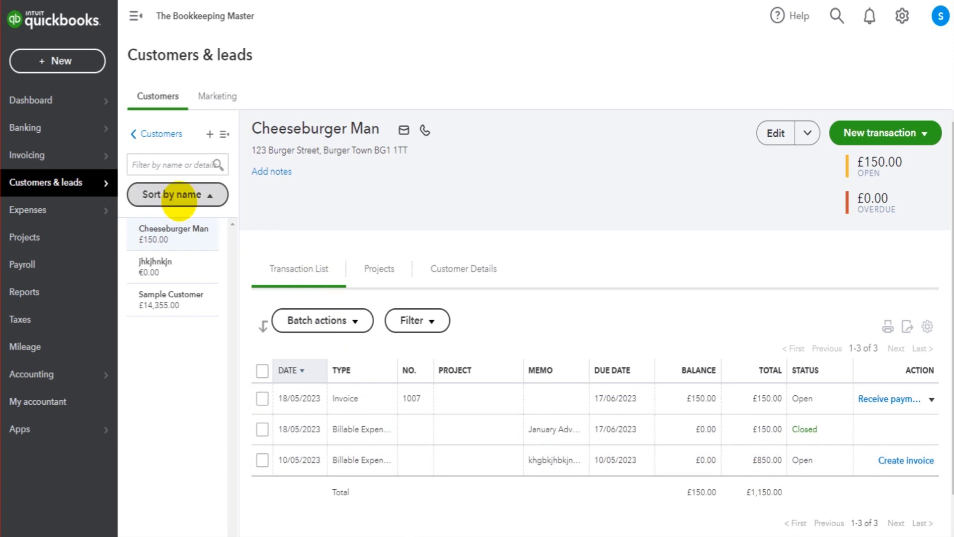
Start a new bill from the FreeBookkeepingAccounting.com supplier record.
{"action": "left_click", "coordinate": [27, 210]}
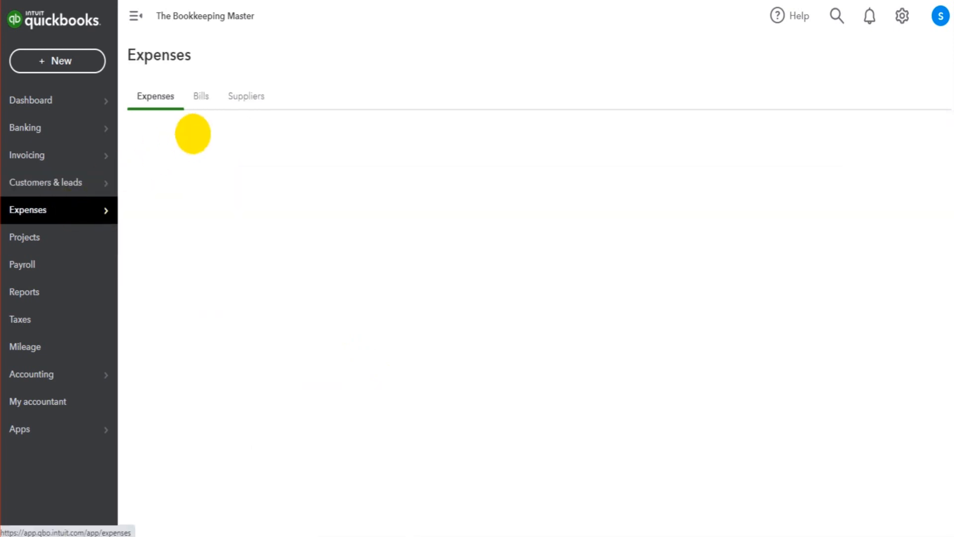
{"action": "left_click", "coordinate": [245, 96]}
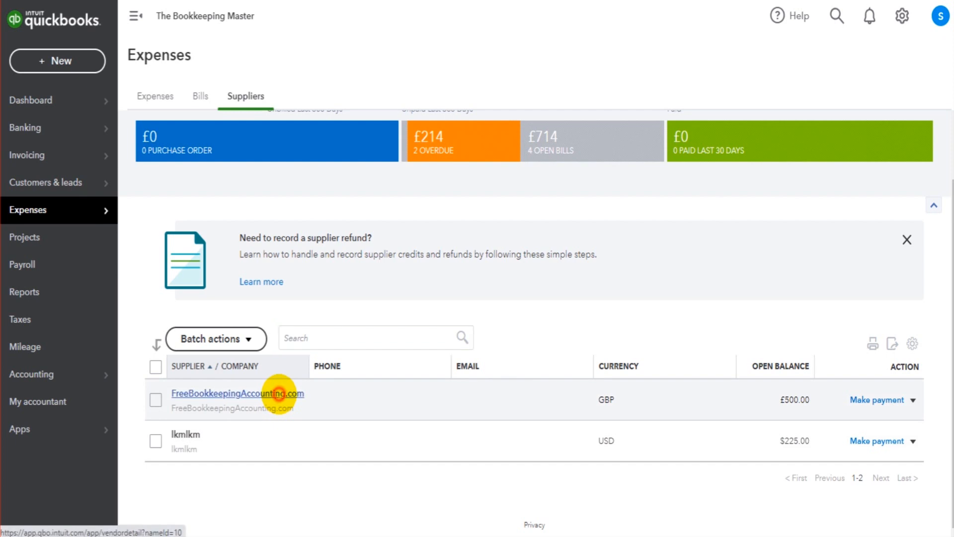
{"action": "left_click", "coordinate": [237, 393]}
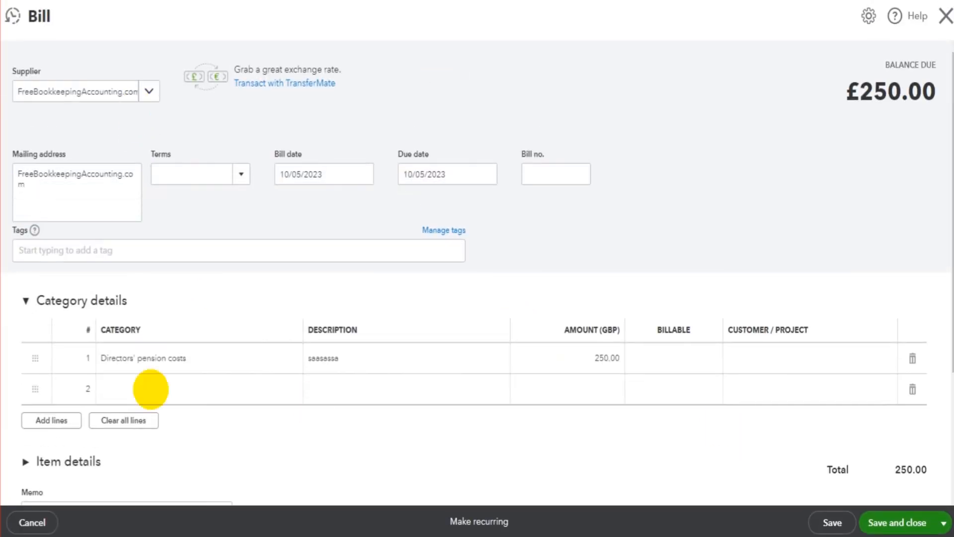
{"action": "left_click", "coordinate": [556, 174]}
{"action": "type", "text": "13232"}
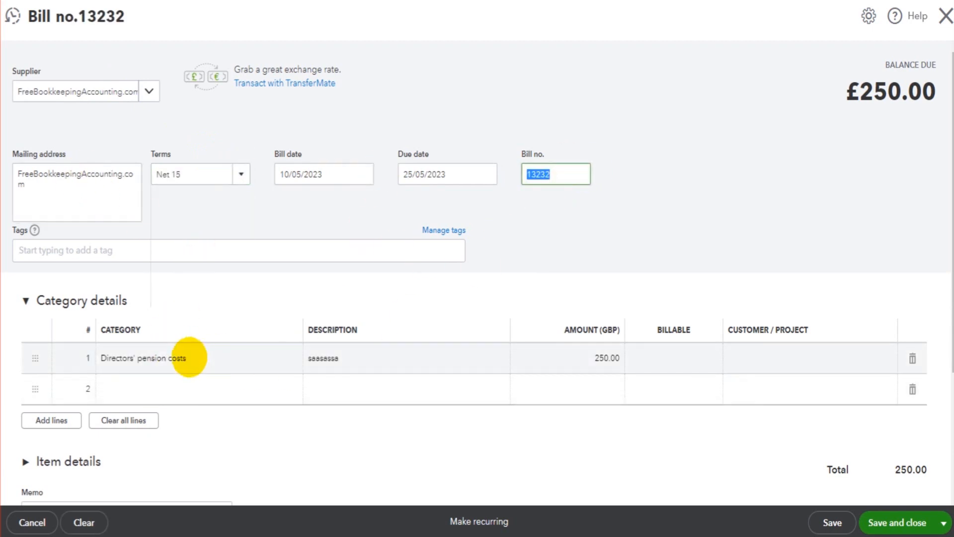
Save bill 13232 with a £2,500 Insurance line billable to Cheeseburger Man.
{"action": "left_click", "coordinate": [149, 357]}
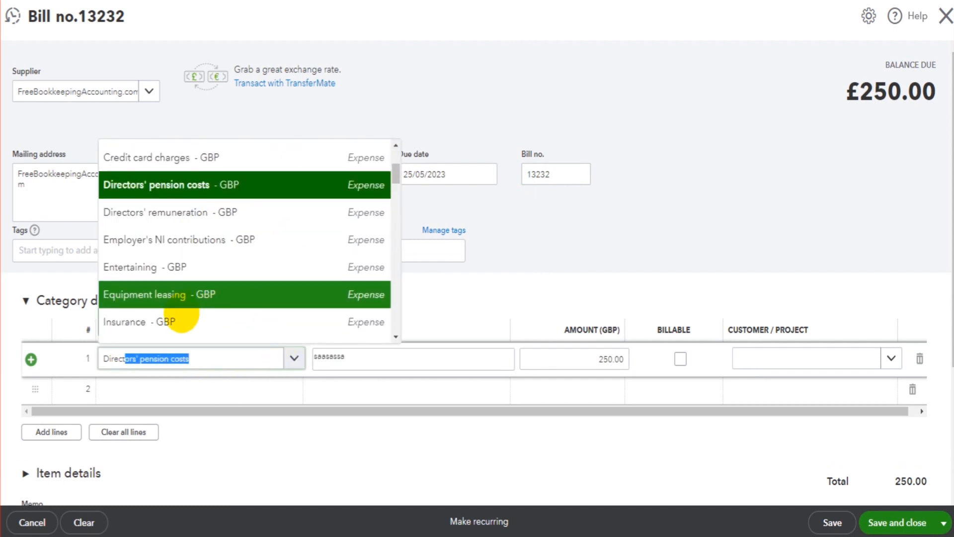
{"action": "left_click", "coordinate": [123, 321]}
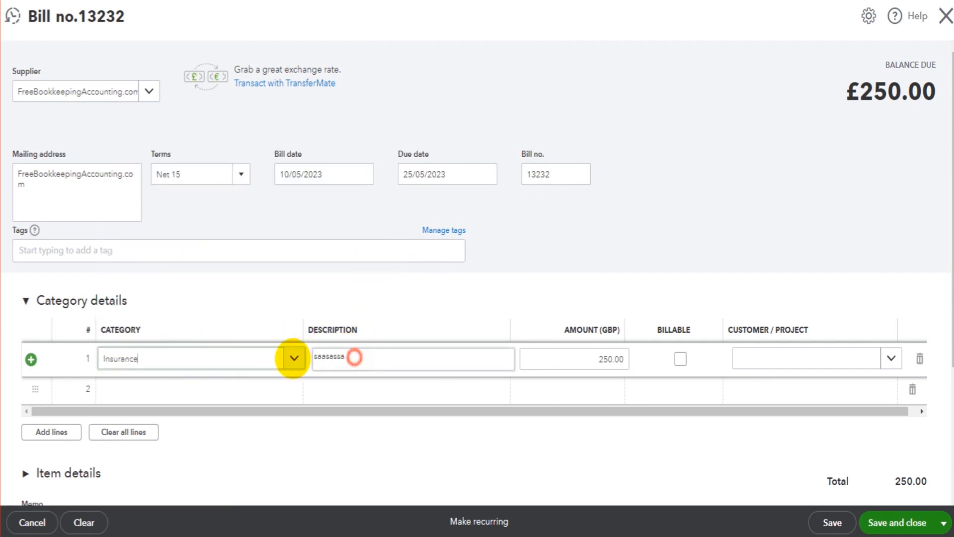
{"action": "type", "text": "jolhnkjnkjlnkjnllllllllllllllllllllllllllllllllllllllllllllllllllllllll"}
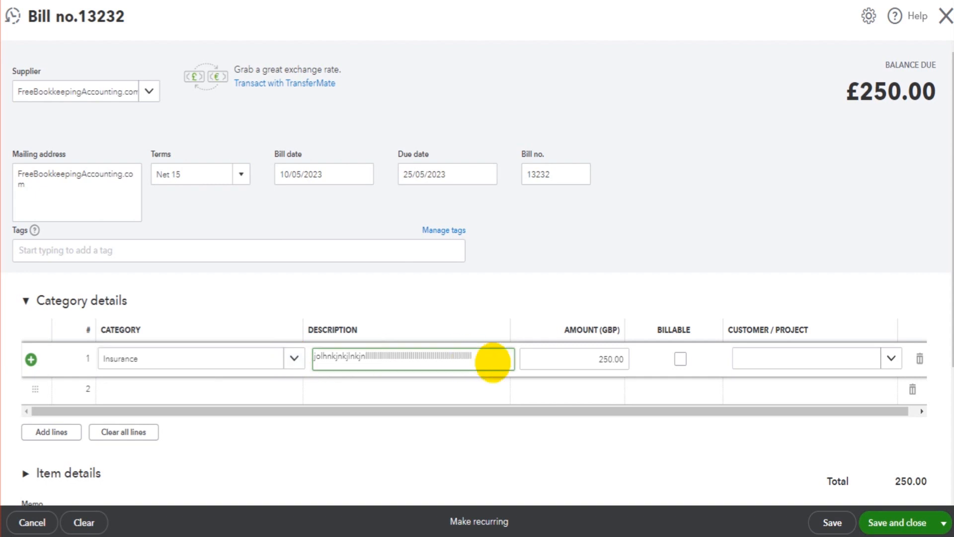
{"action": "left_click", "coordinate": [575, 359]}
{"action": "type", "text": "2,500"}
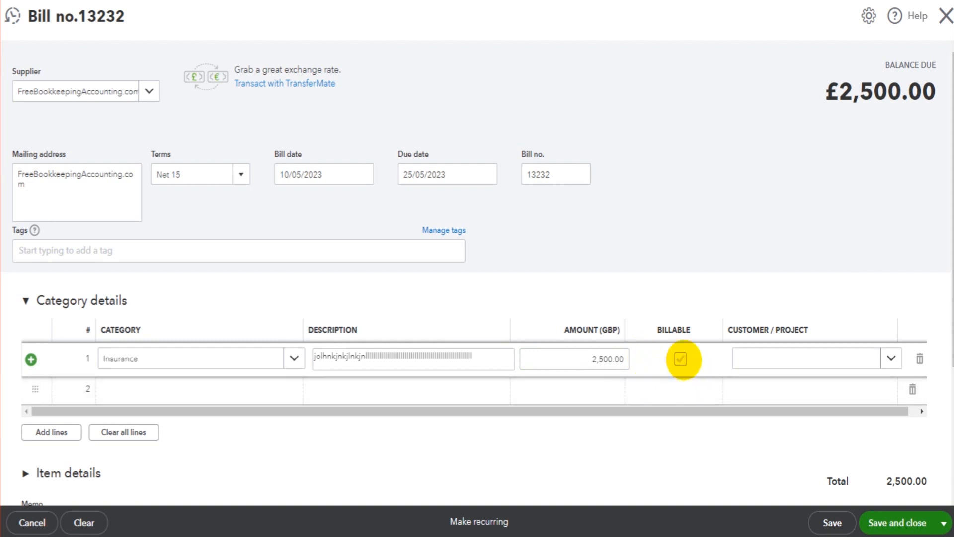
{"action": "left_click", "coordinate": [806, 359]}
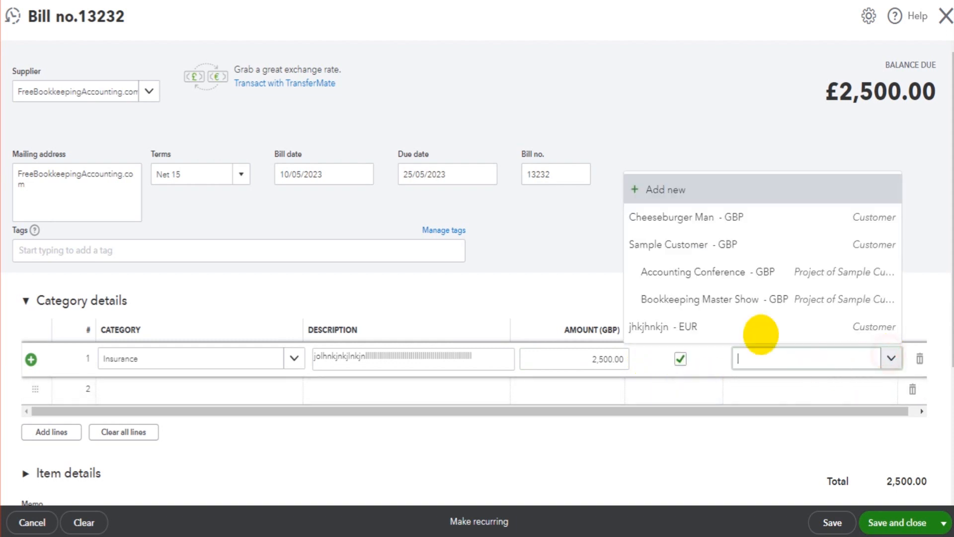
{"action": "left_click", "coordinate": [672, 217]}
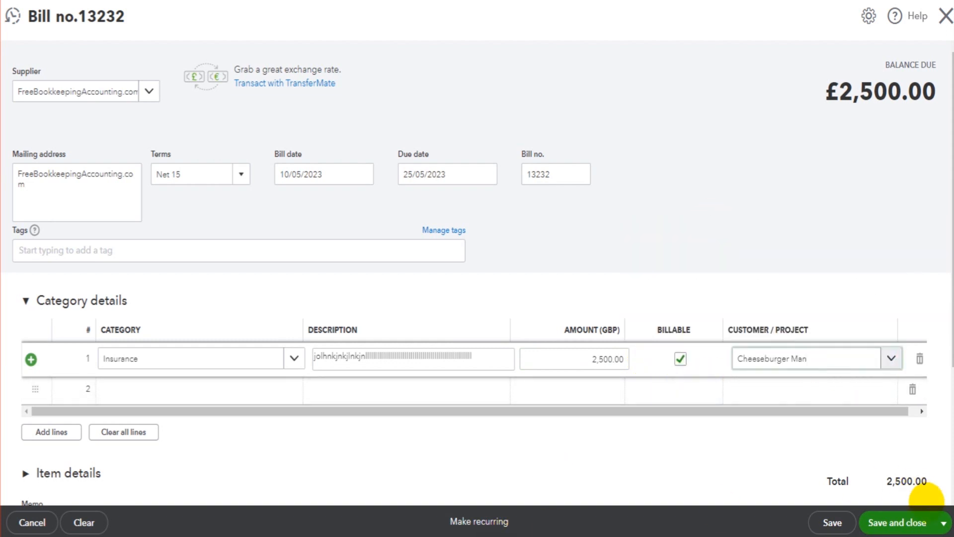
{"action": "left_click", "coordinate": [907, 522]}
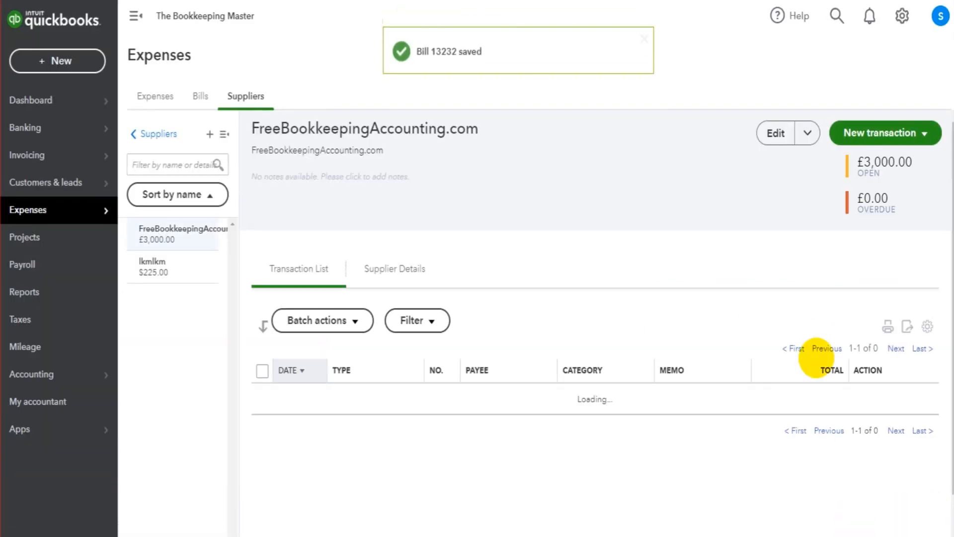
Start bill 445655 with a £15 motor running expenses line and description.
{"action": "left_click", "coordinate": [885, 133]}
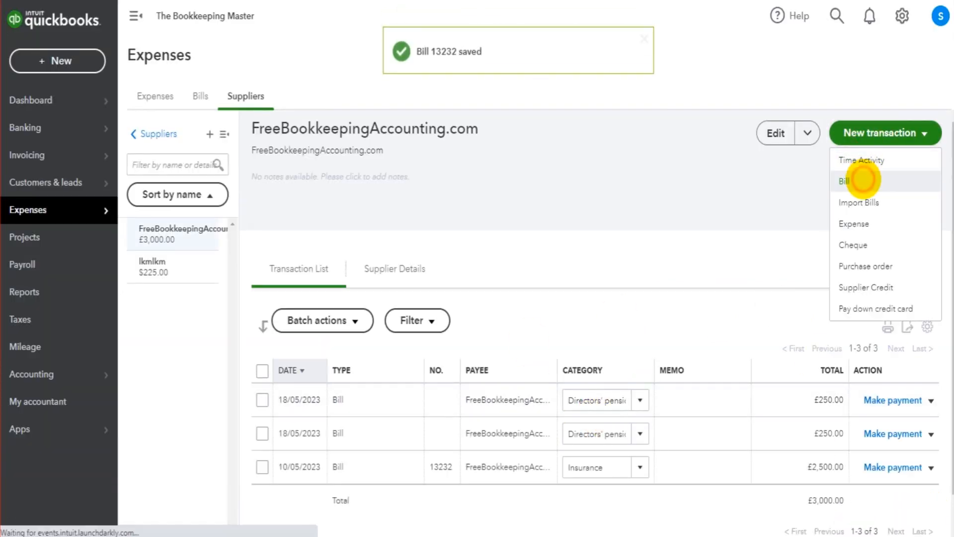
{"action": "left_click", "coordinate": [856, 180]}
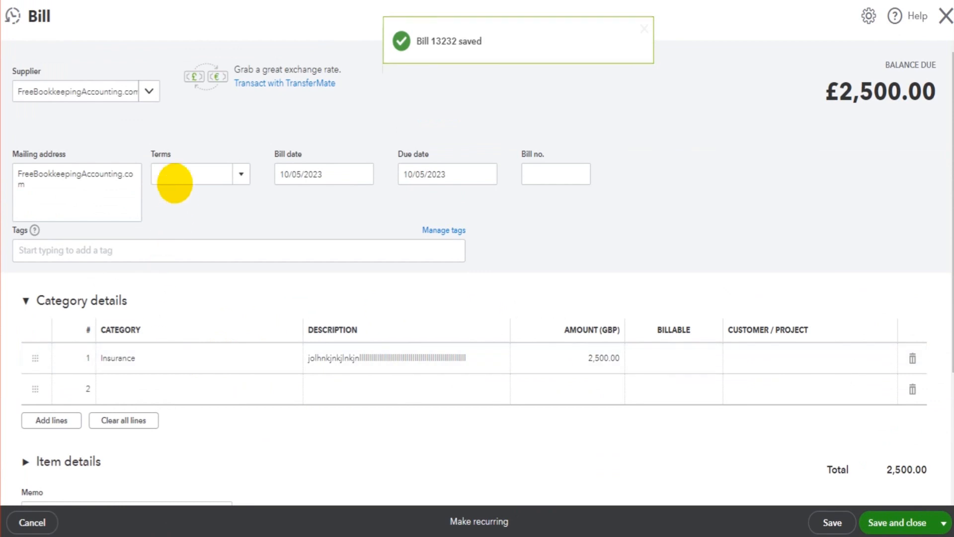
{"action": "type", "text": "445655"}
{"action": "type", "text": "Motor running expenses"}
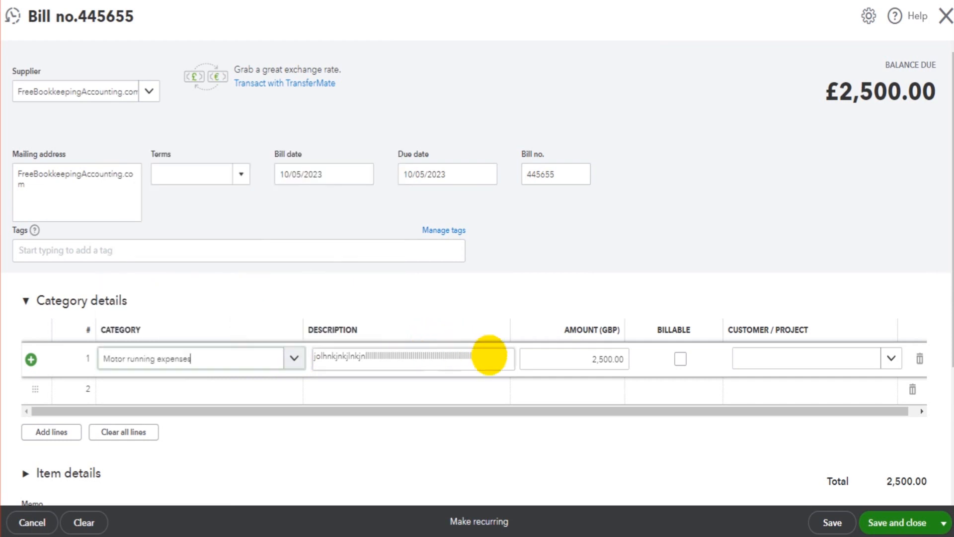
{"action": "type", "text": "123456"}
{"action": "left_click", "coordinate": [574, 358]}
{"action": "type", "text": "15"}
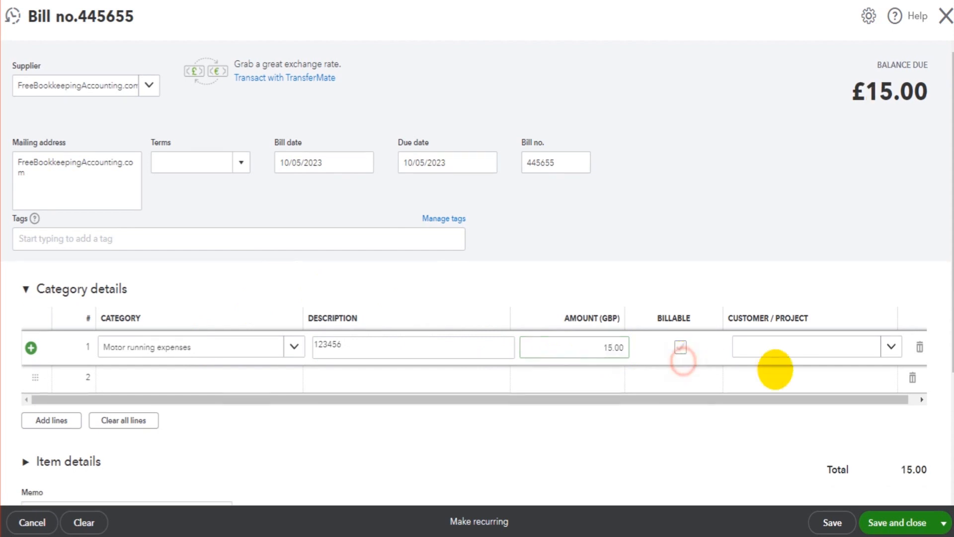
Mark the line billable to Cheeseburger Man and save the bill.
{"action": "left_click", "coordinate": [681, 347]}
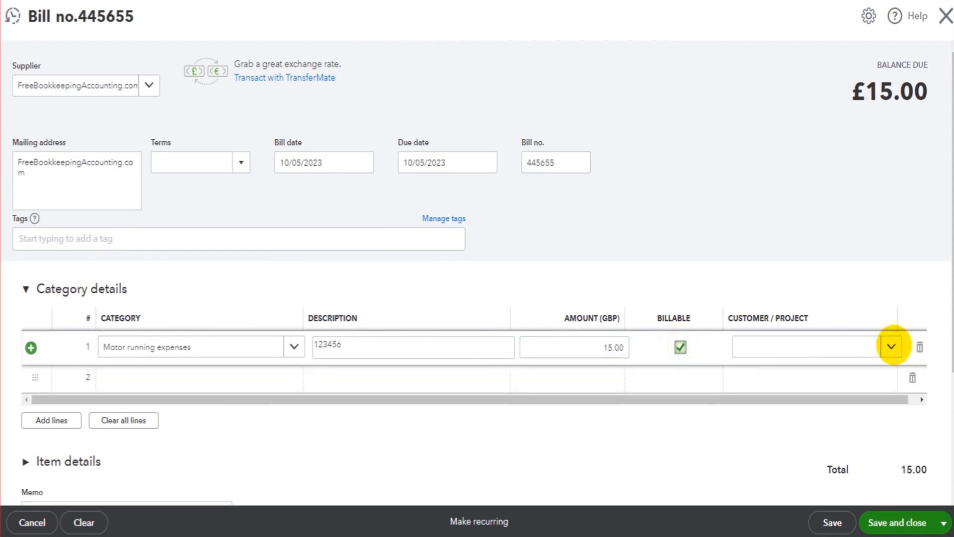
{"action": "type", "text": "Cheeseburger Man"}
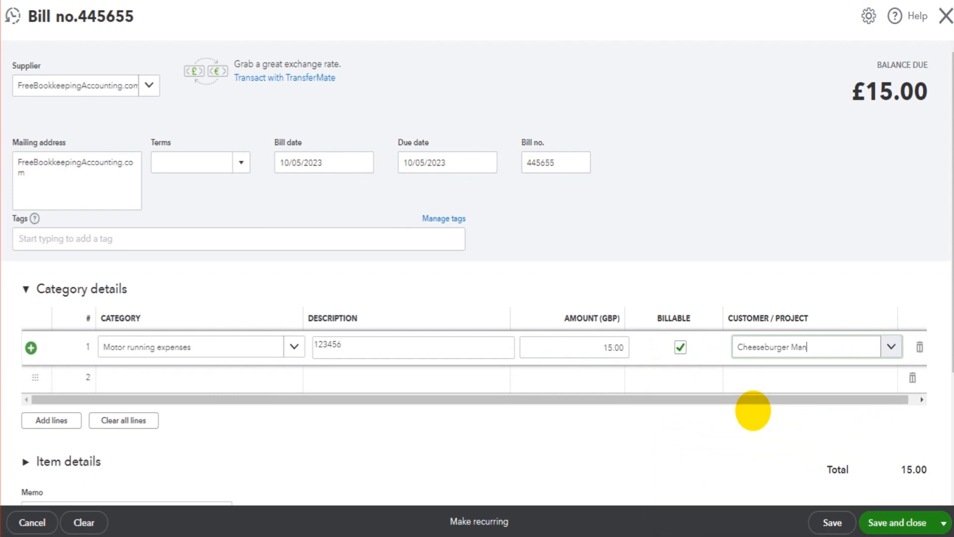
{"action": "left_click", "coordinate": [891, 347]}
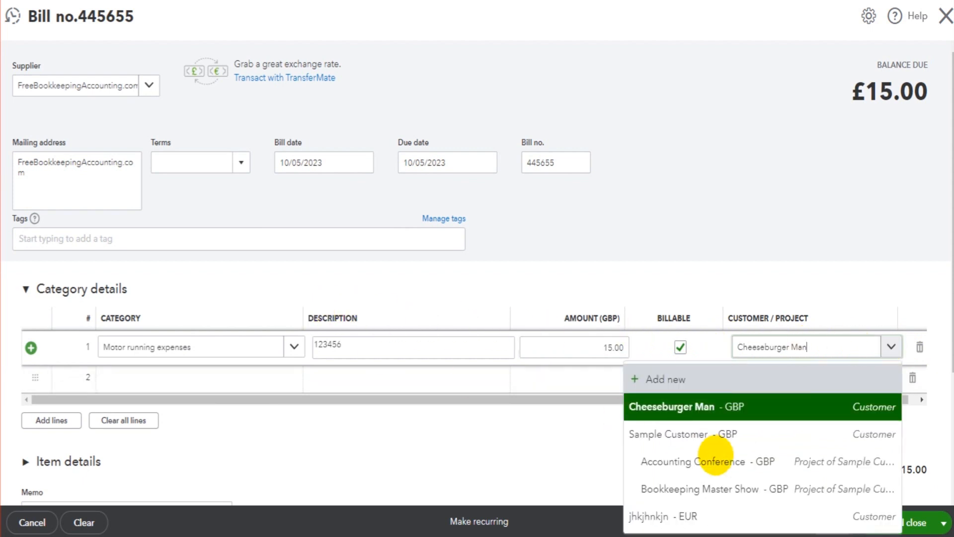
{"action": "mouse_move", "coordinate": [698, 448]}
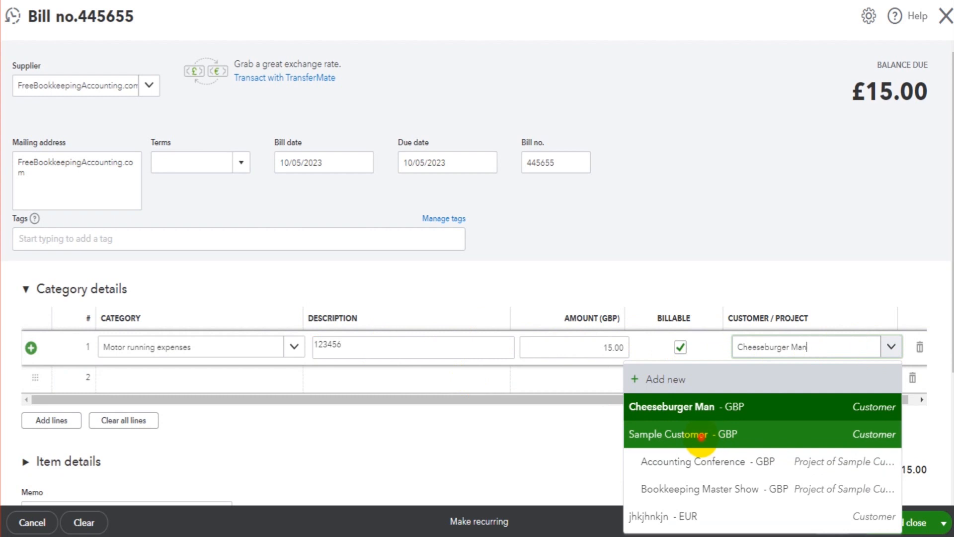
{"action": "left_click", "coordinate": [679, 433]}
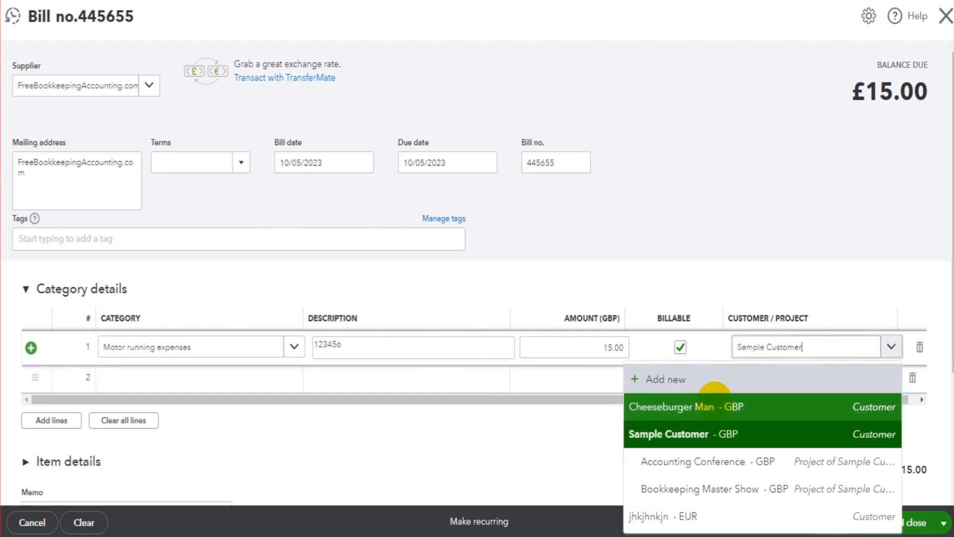
{"action": "left_click", "coordinate": [686, 406]}
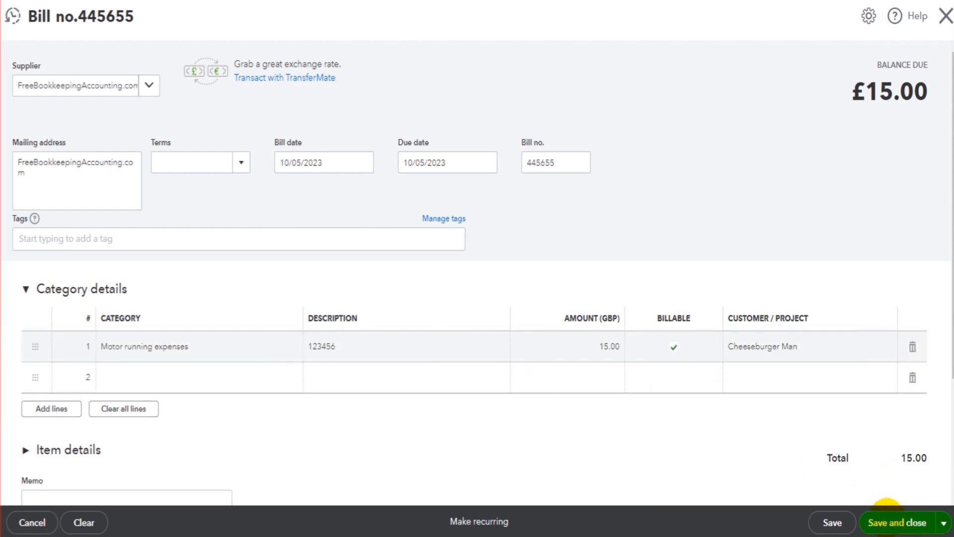
{"action": "left_click", "coordinate": [901, 536]}
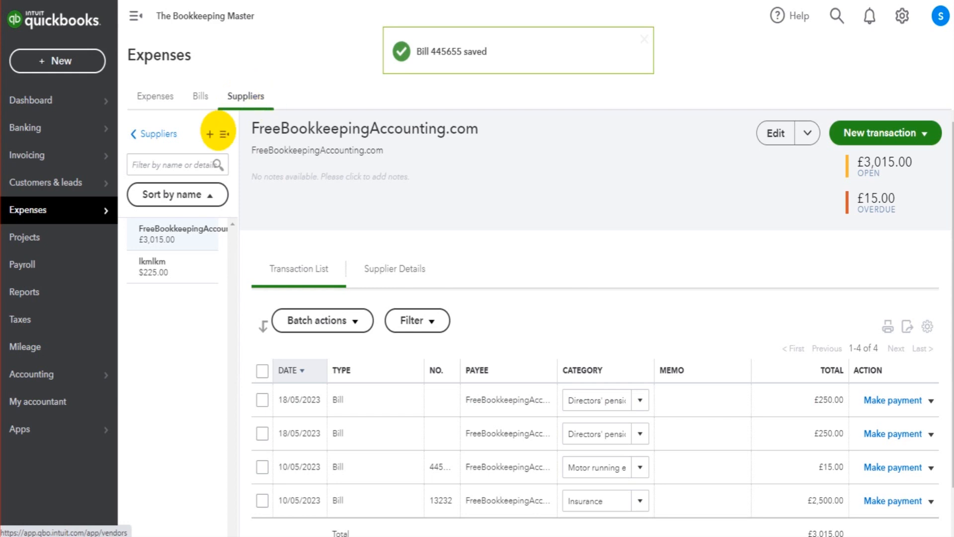
Go to Customers & leads and bring up Cheeseburger Man's record with the £850 billable expense ticked.
{"action": "left_click", "coordinate": [45, 182]}
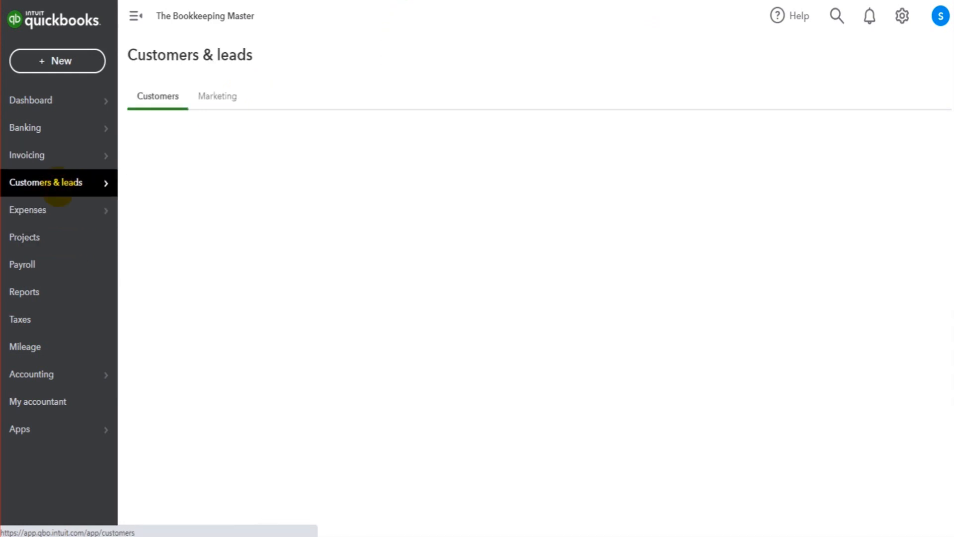
{"action": "left_click", "coordinate": [173, 233]}
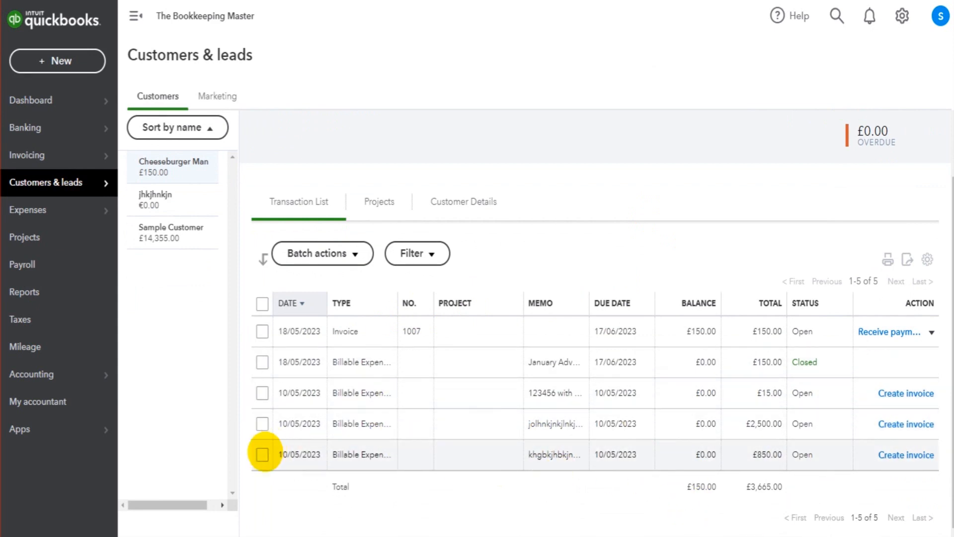
{"action": "left_click", "coordinate": [262, 393]}
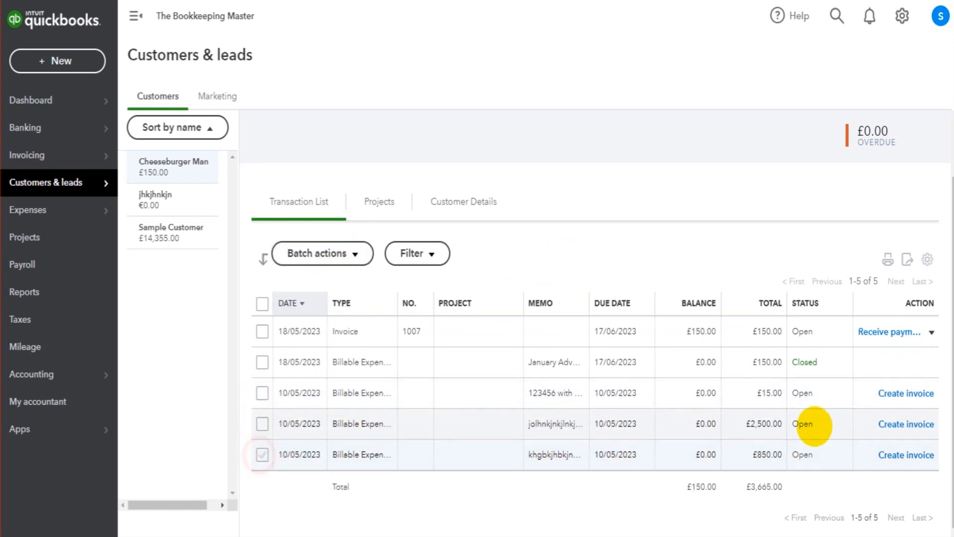
{"action": "left_click", "coordinate": [173, 166]}
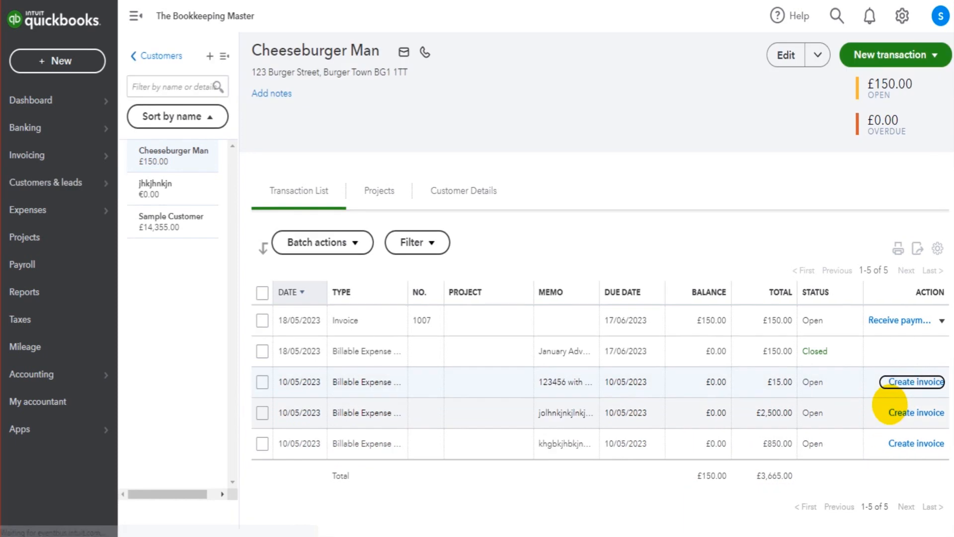
Create invoice 1008 from the £15 expense, add the £850 and £2,500 expenses, and collapse the panel.
{"action": "left_click", "coordinate": [916, 382]}
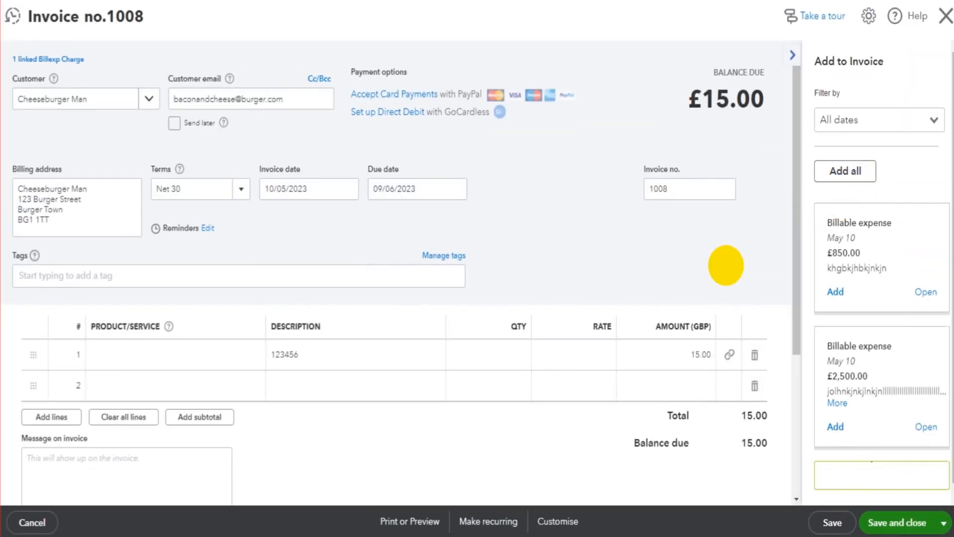
{"action": "mouse_move", "coordinate": [877, 318]}
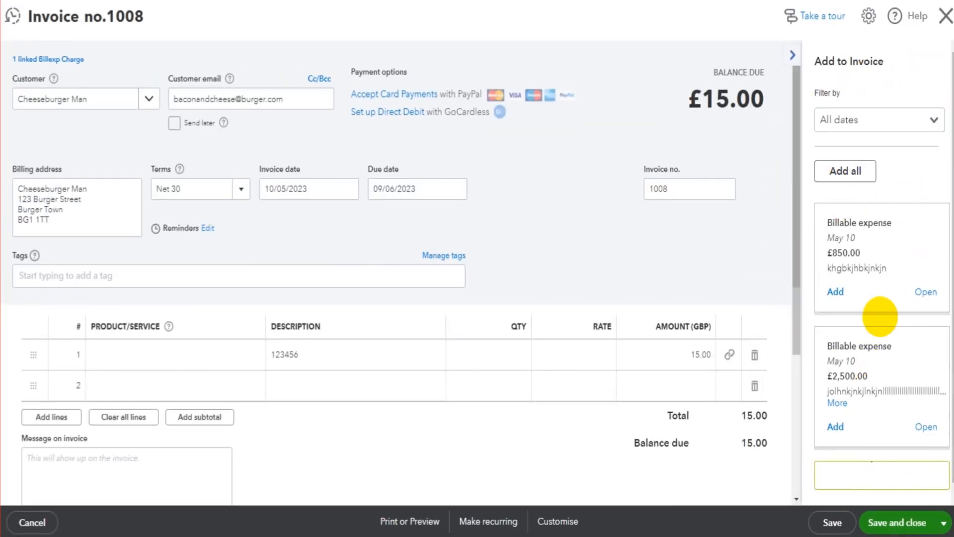
{"action": "left_click", "coordinate": [835, 292]}
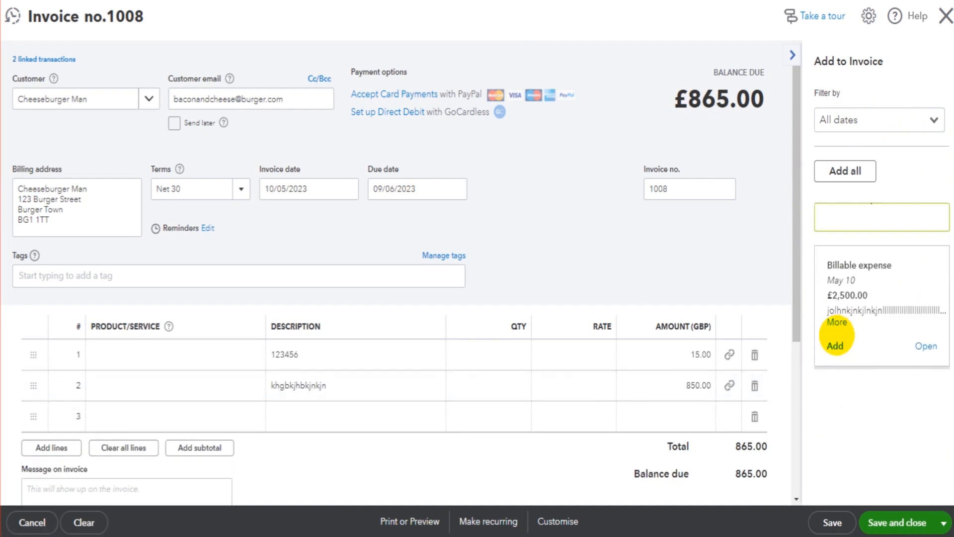
{"action": "left_click", "coordinate": [835, 346]}
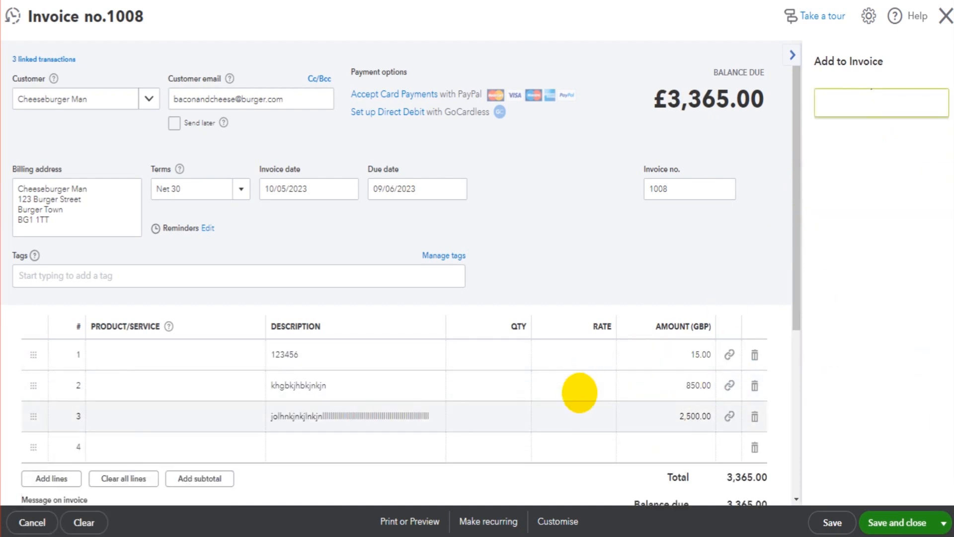
{"action": "left_click", "coordinate": [791, 54]}
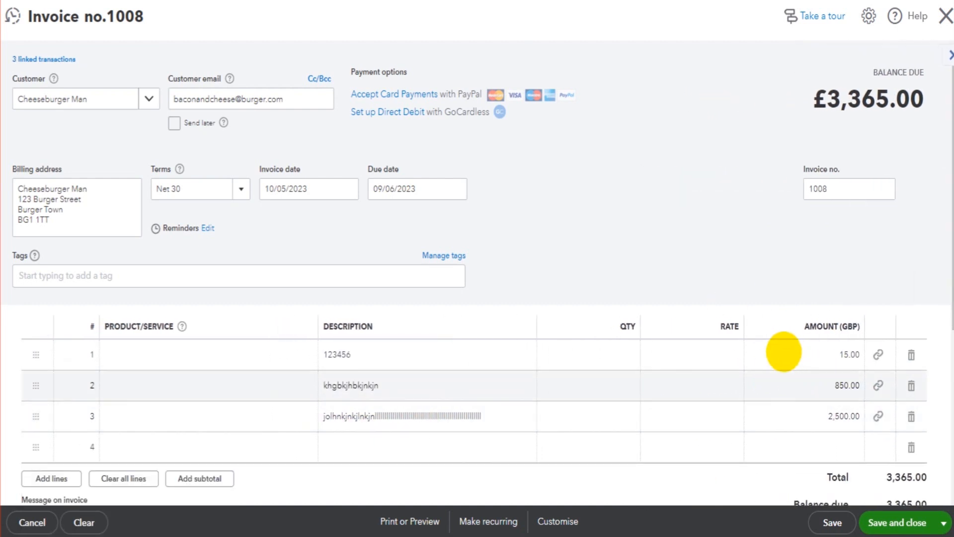
{"action": "mouse_move", "coordinate": [382, 379]}
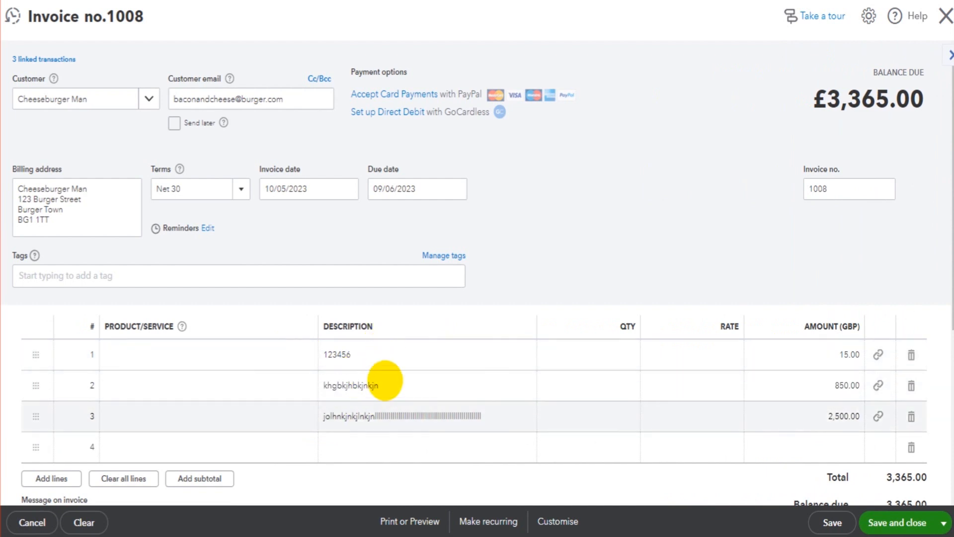
{"action": "mouse_move", "coordinate": [712, 414]}
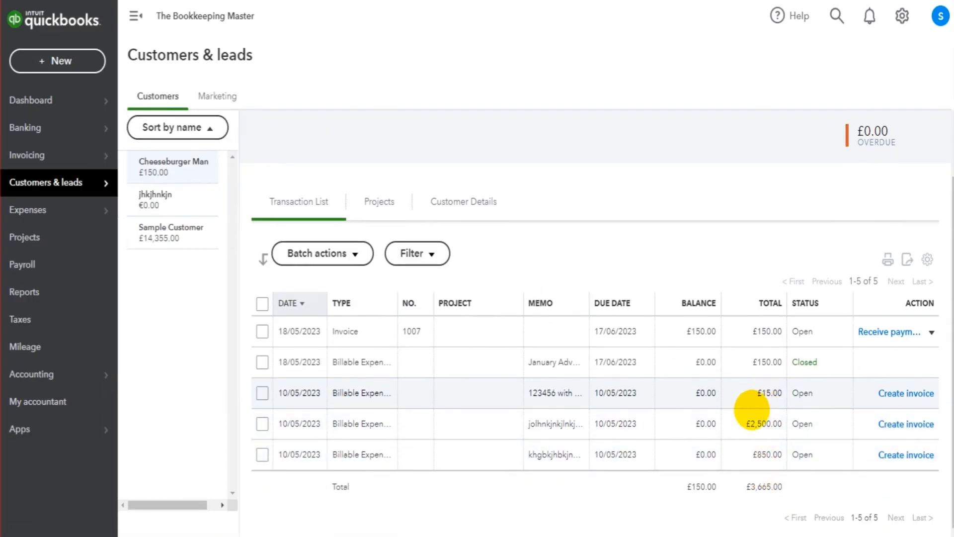
Return to Cheeseburger Man's customer header and show the New transaction choices.
{"action": "left_click", "coordinate": [906, 394]}
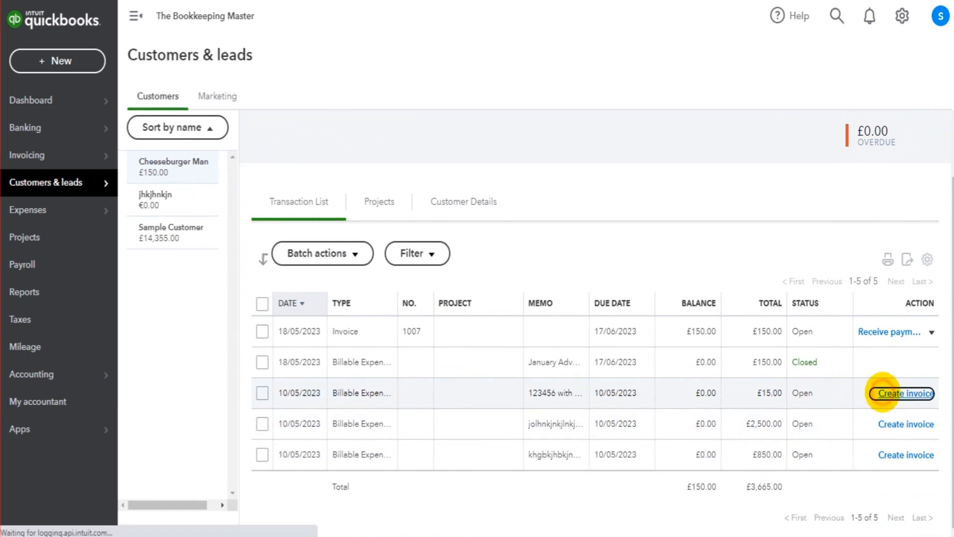
{"action": "left_click", "coordinate": [905, 393]}
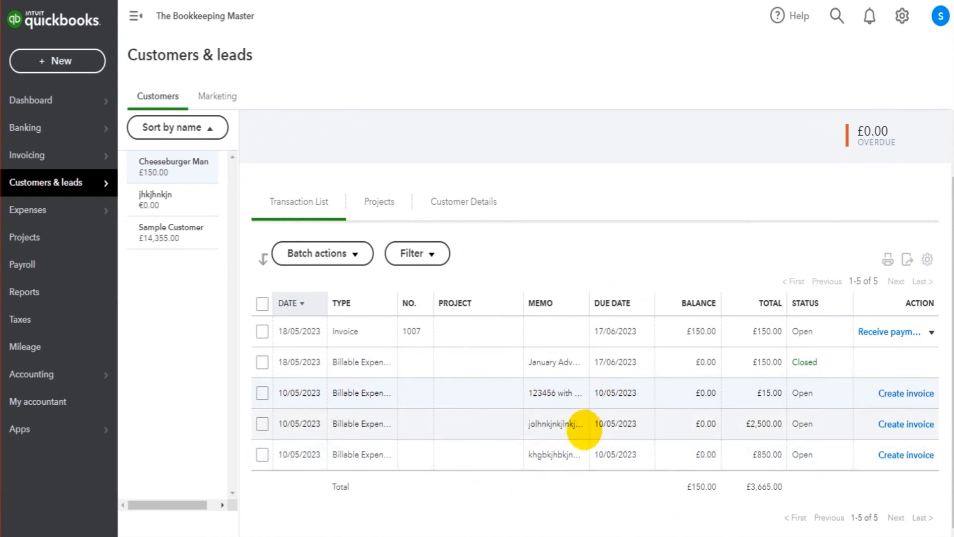
{"action": "left_click", "coordinate": [173, 166]}
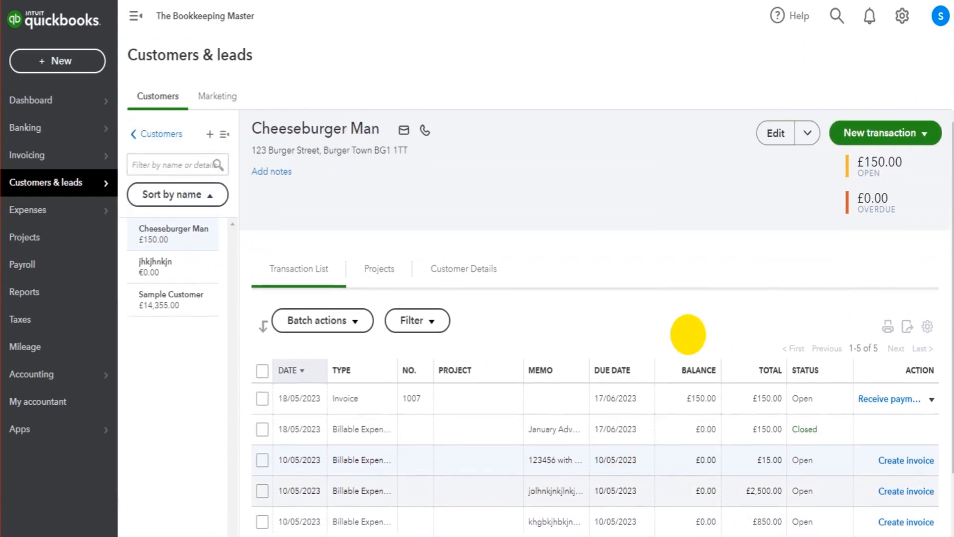
{"action": "left_click", "coordinate": [886, 133]}
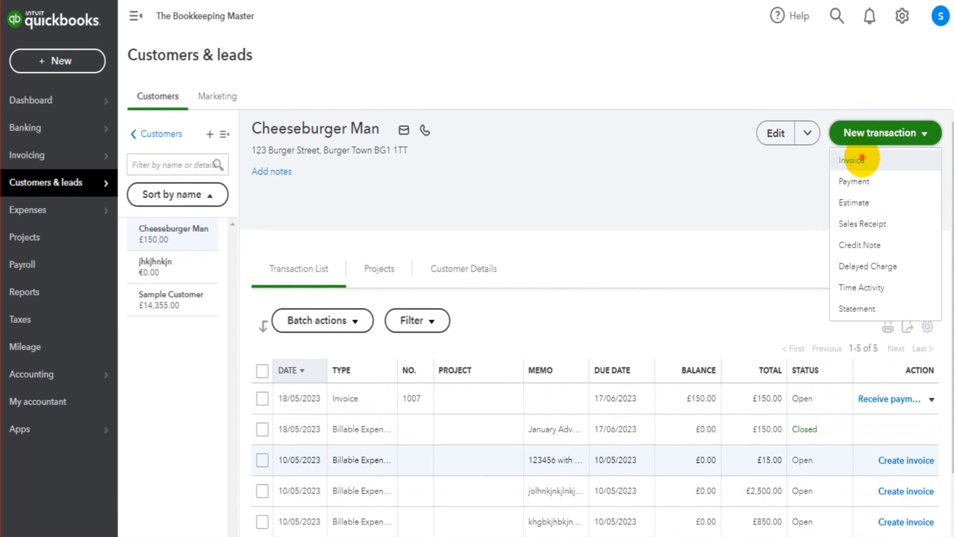
Start a new invoice with a Services line, description 'ryhghghb' and rate 1000.
{"action": "left_click", "coordinate": [852, 160]}
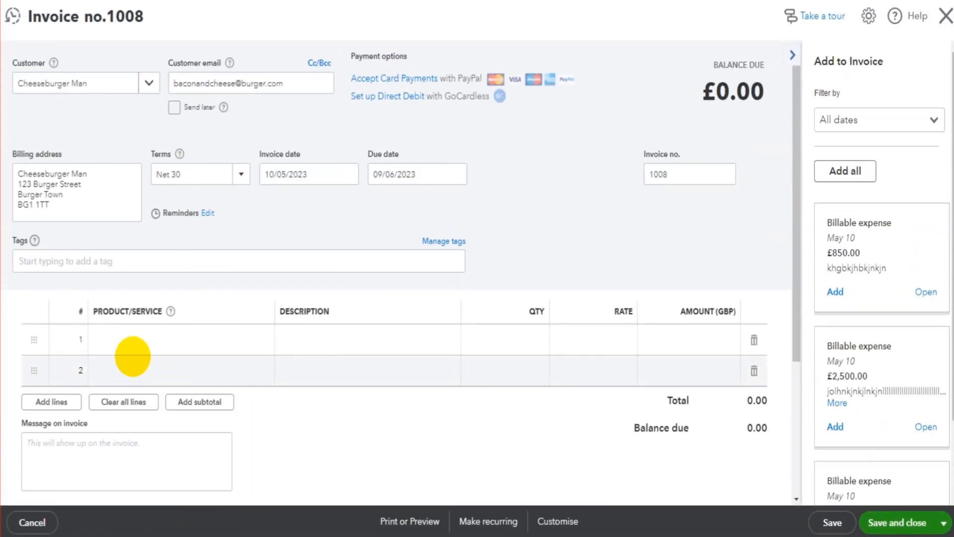
{"action": "type", "text": "sa"}
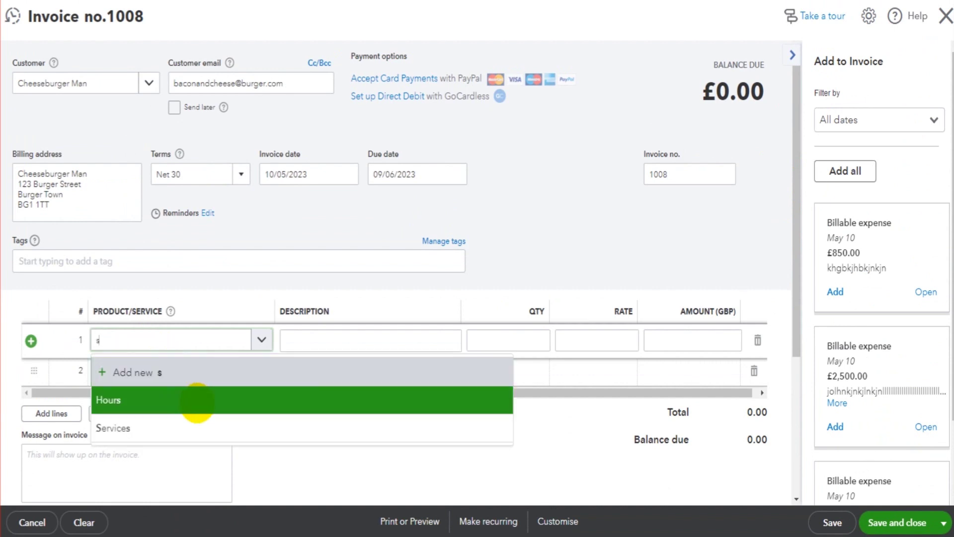
{"action": "left_click", "coordinate": [112, 428]}
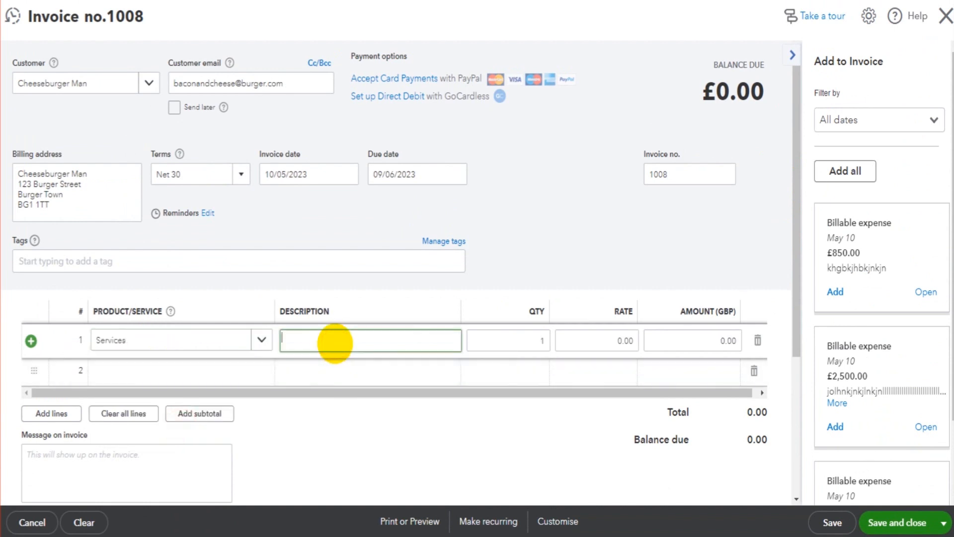
{"action": "type", "text": "ryhghghb"}
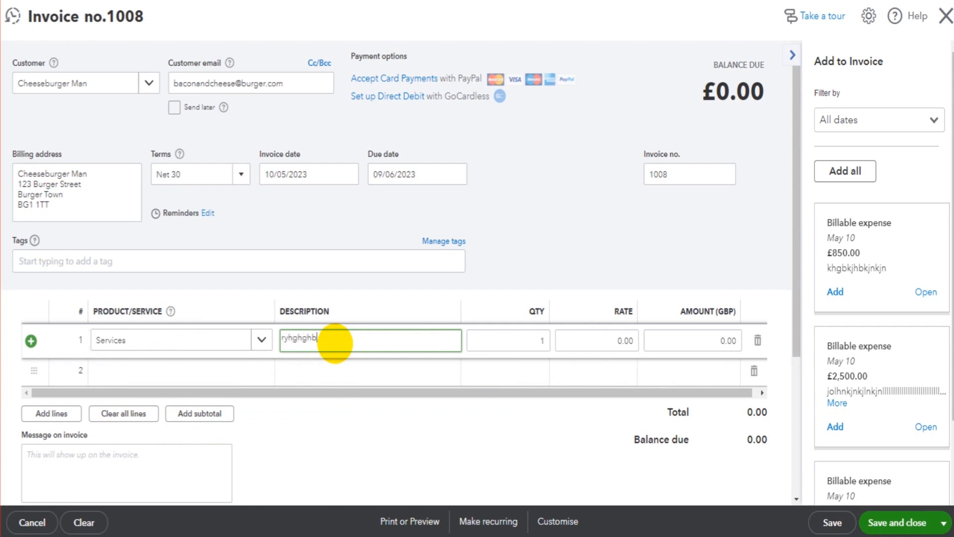
{"action": "left_click", "coordinate": [597, 340]}
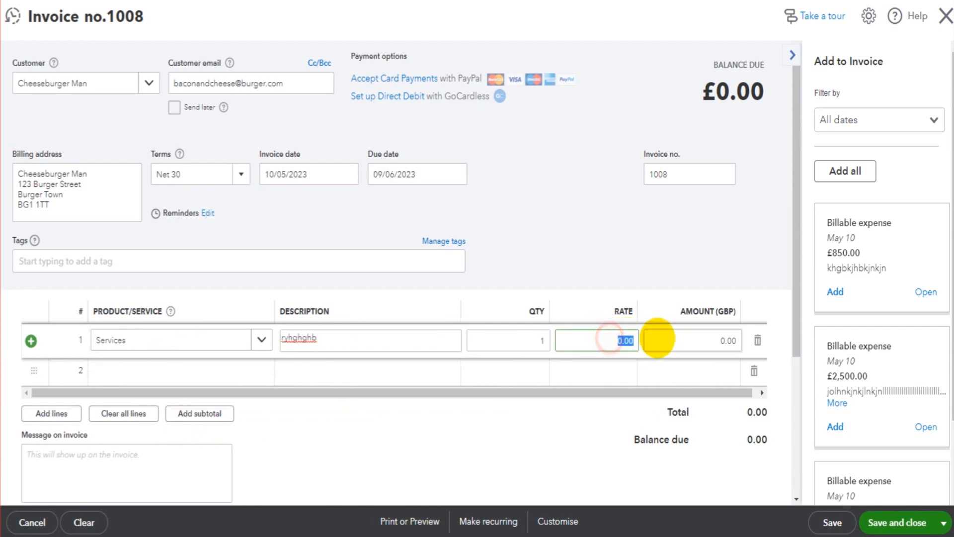
{"action": "type", "text": "1000"}
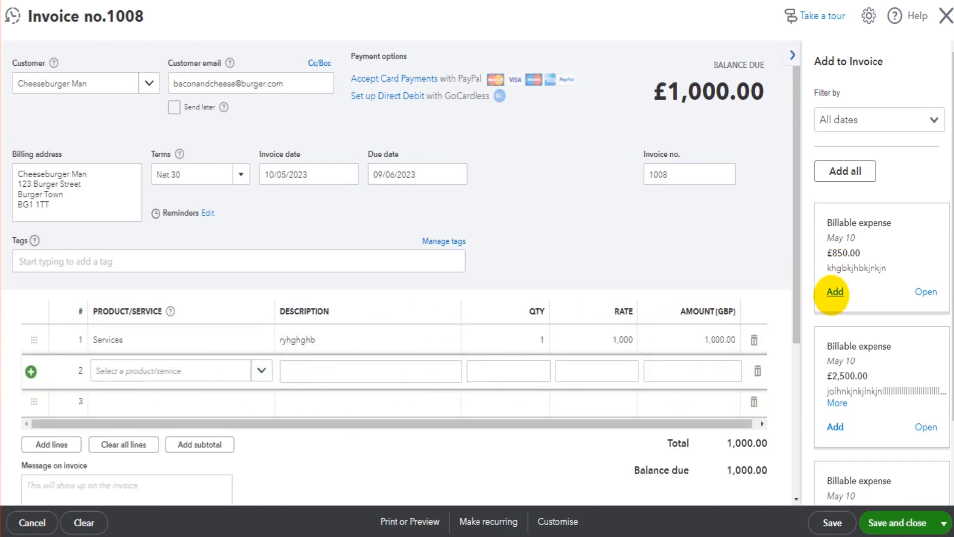
Add the £850, £2,500 and £15 expenses, delete line 2, and save the £3,515 invoice.
{"action": "left_click", "coordinate": [835, 292]}
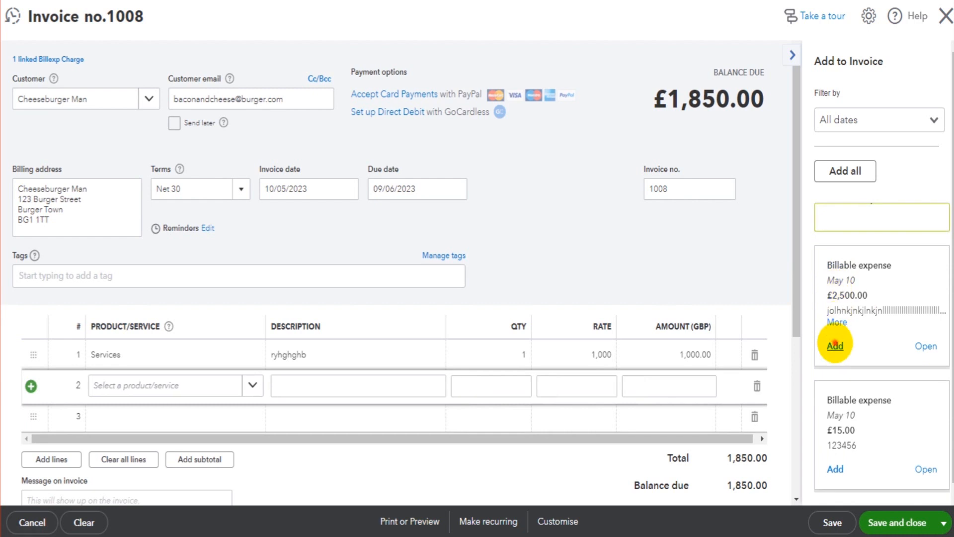
{"action": "left_click", "coordinate": [835, 346]}
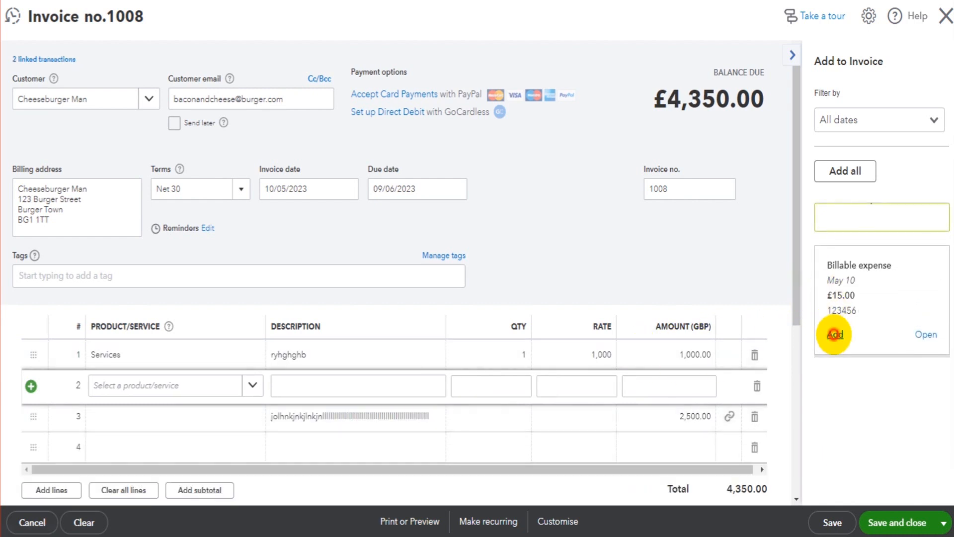
{"action": "left_click", "coordinate": [836, 334]}
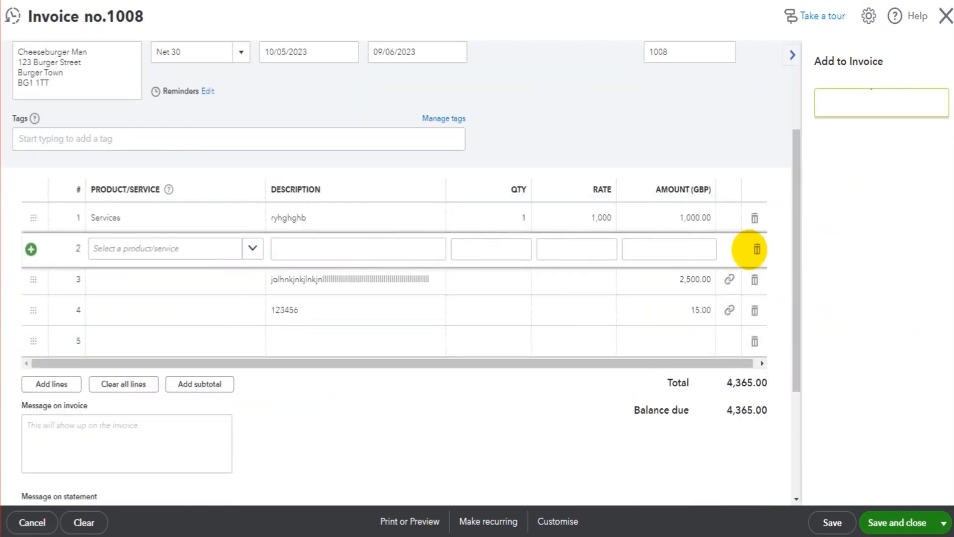
{"action": "left_click", "coordinate": [754, 248]}
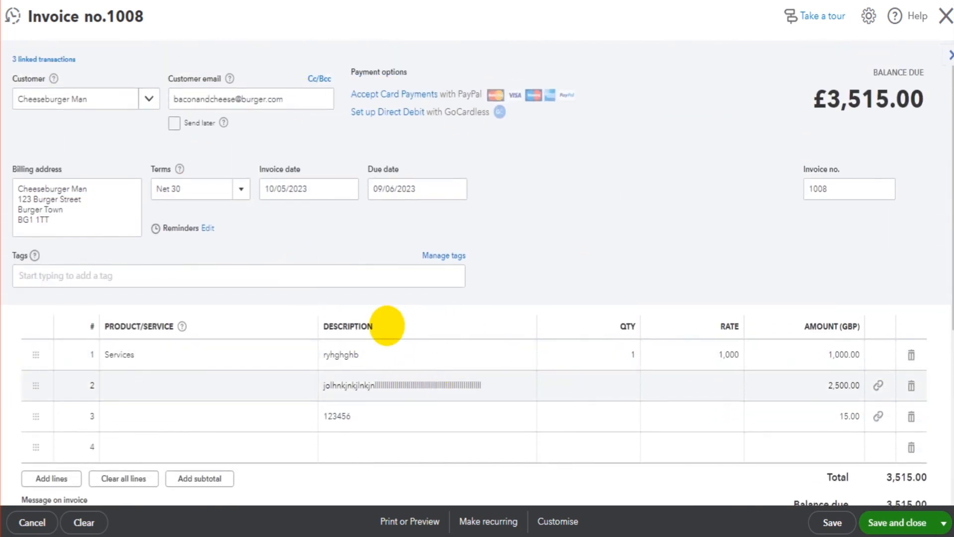
{"action": "mouse_move", "coordinate": [374, 370]}
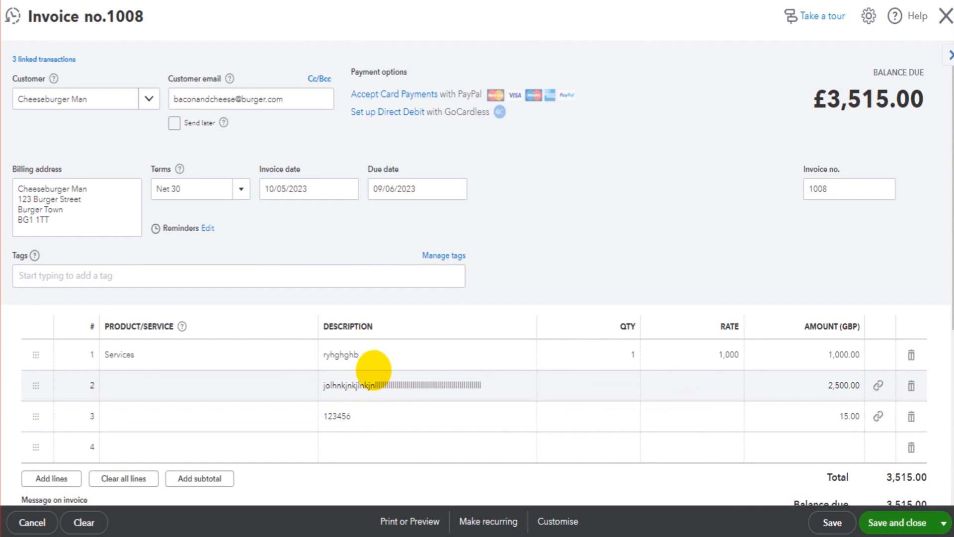
{"action": "mouse_move", "coordinate": [733, 309]}
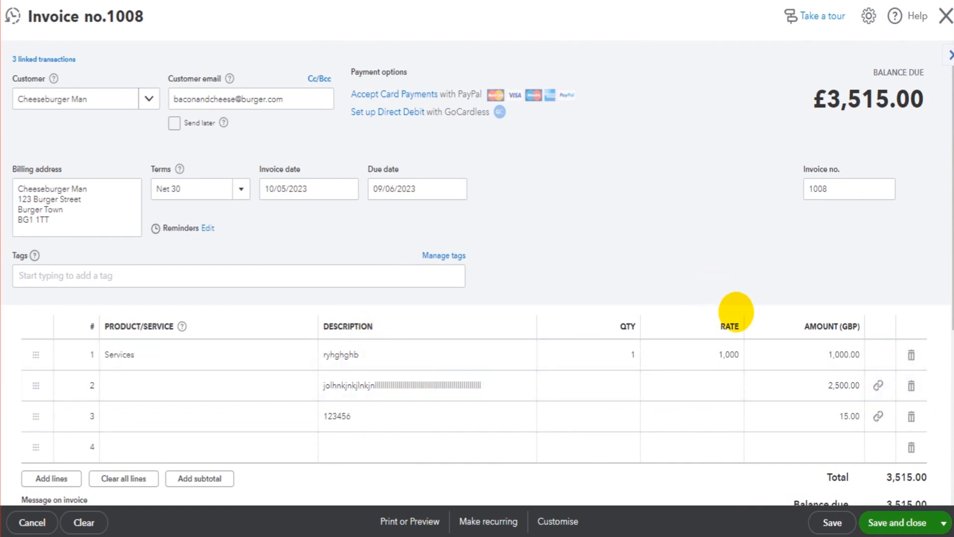
{"action": "left_click", "coordinate": [899, 522]}
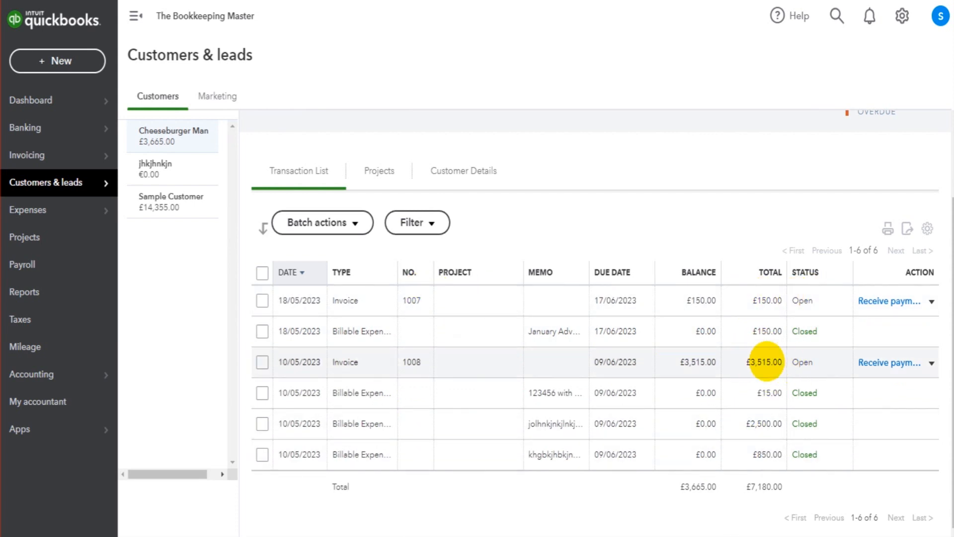
{"action": "mouse_move", "coordinate": [476, 362]}
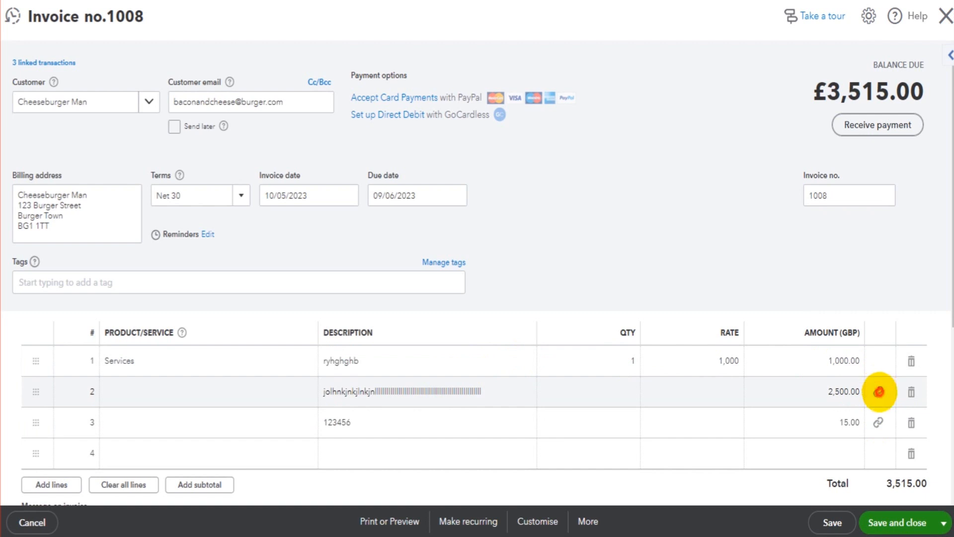
{"action": "left_click", "coordinate": [878, 392]}
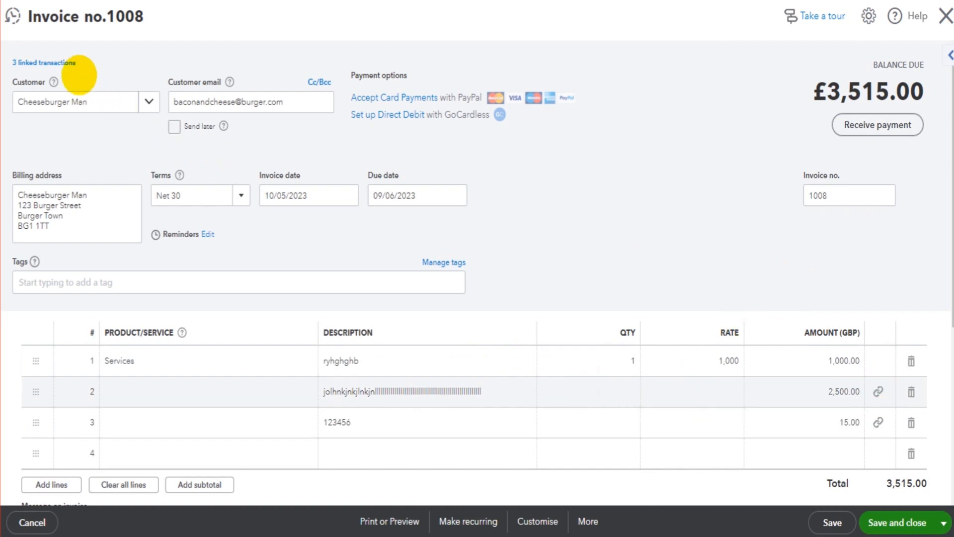
{"action": "left_click", "coordinate": [39, 63]}
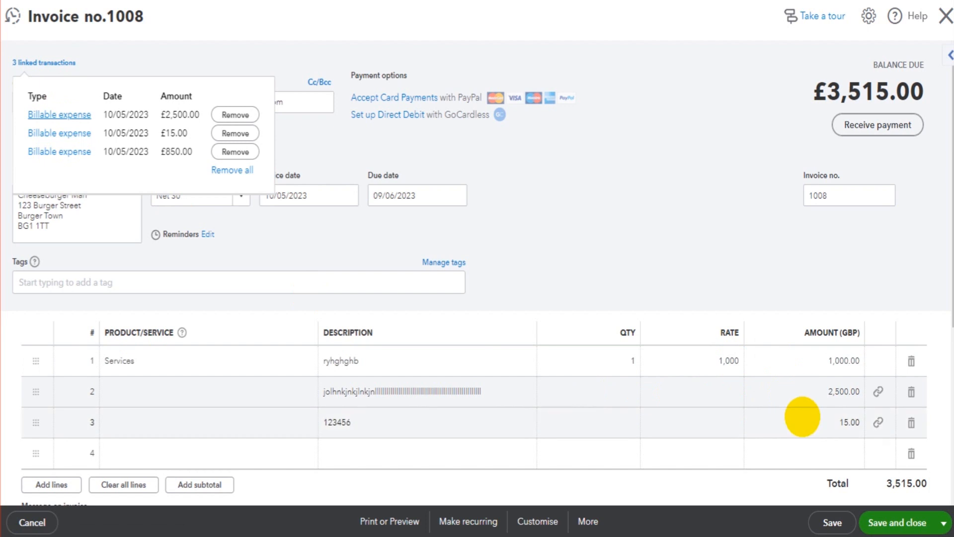
{"action": "mouse_move", "coordinate": [678, 141]}
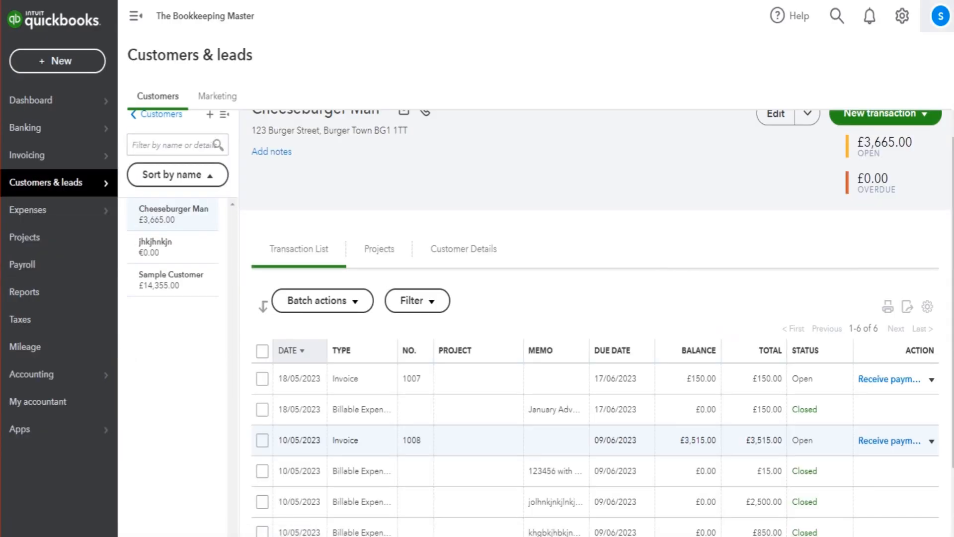
Open the Suppliers list under Expenses showing FreeBookkeepingAccounting.com £3,015 and lkmlkm $225.
{"action": "scroll", "scroll_direction": "down", "scroll_amount": 3}
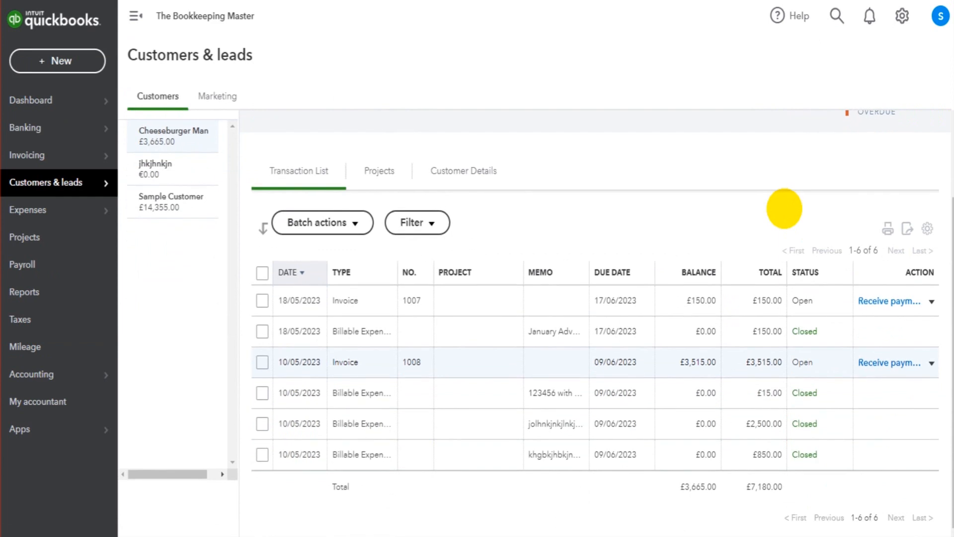
{"action": "left_click", "coordinate": [173, 134]}
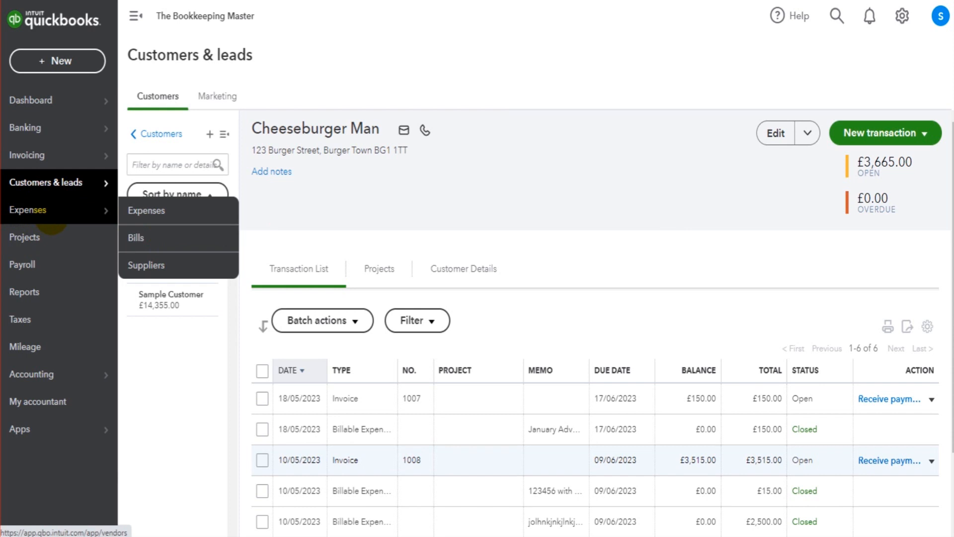
{"action": "left_click", "coordinate": [146, 265]}
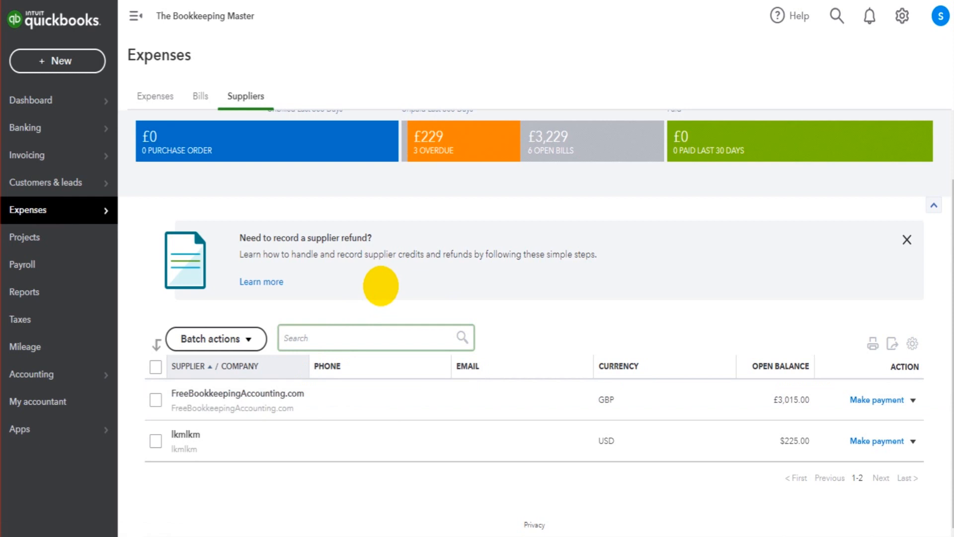
{"action": "mouse_move", "coordinate": [178, 215]}
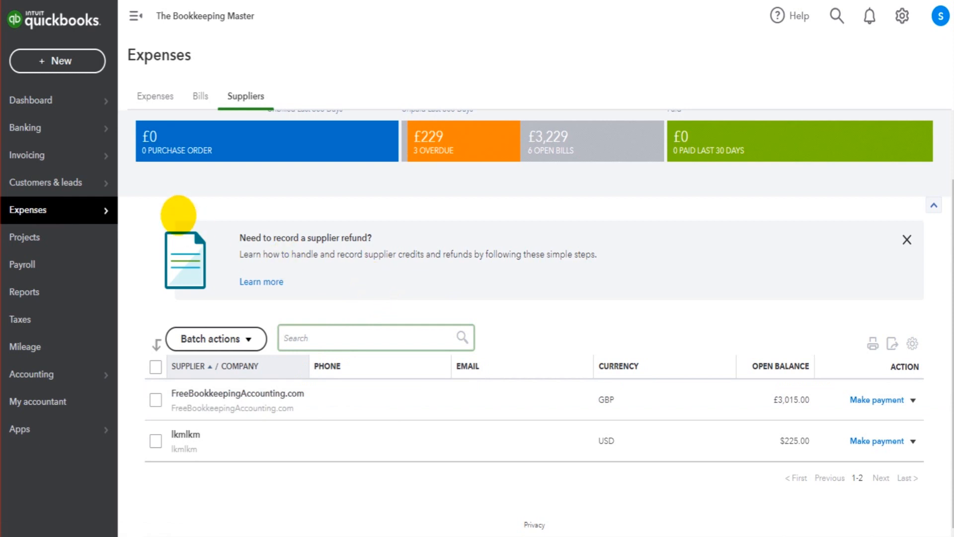